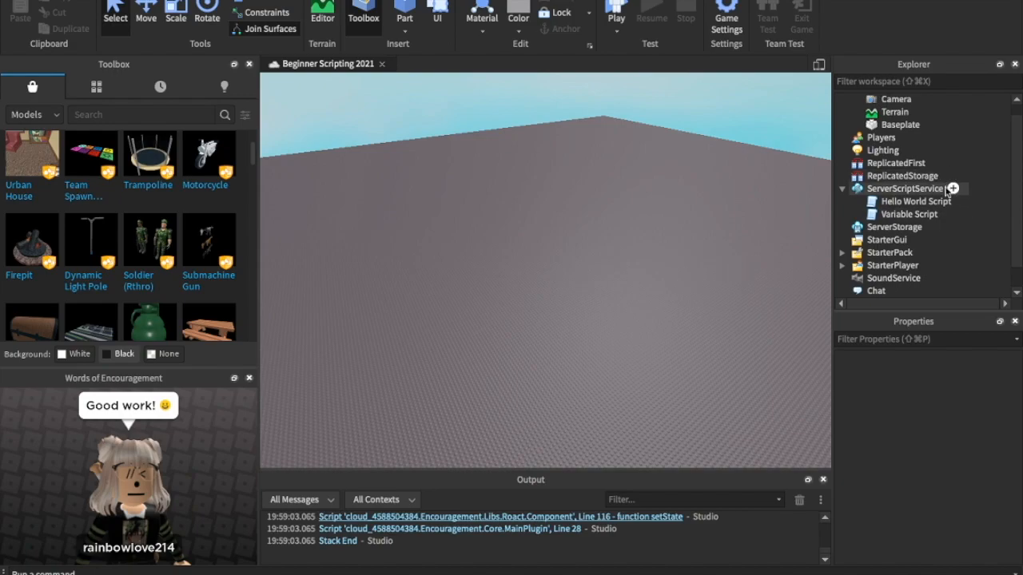
mouse_move(962, 192)
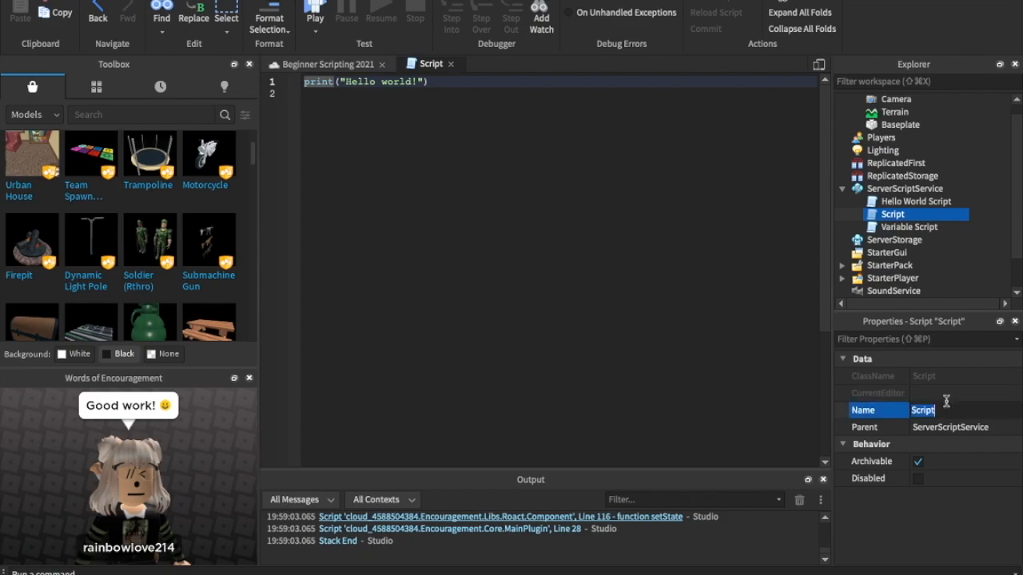
Name the new script FunctionsScript in the Properties Name field
type("FunctionsScript")
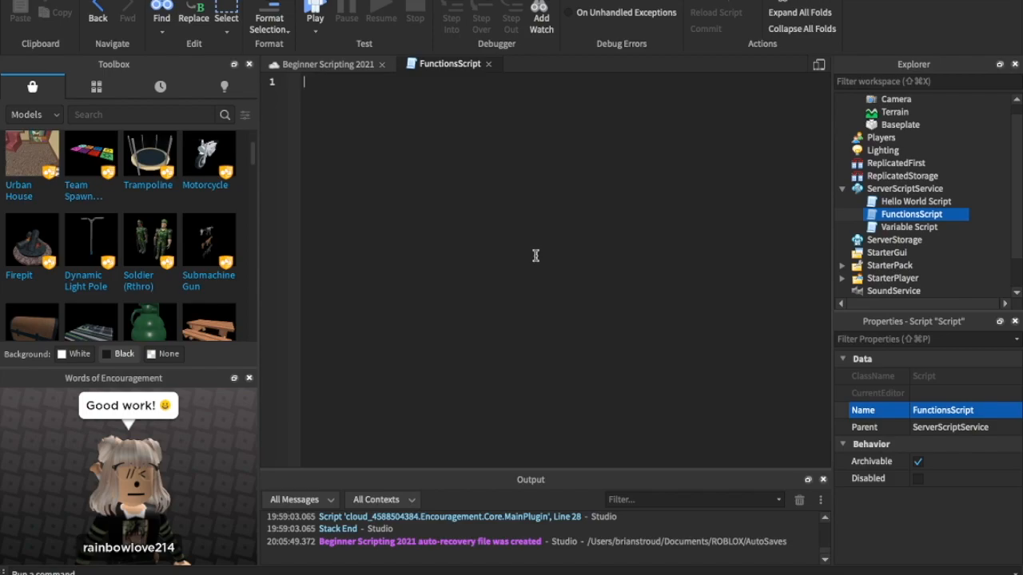
Declare function helloWorld(), discarding the placeholder name 'french fries'
type("function")
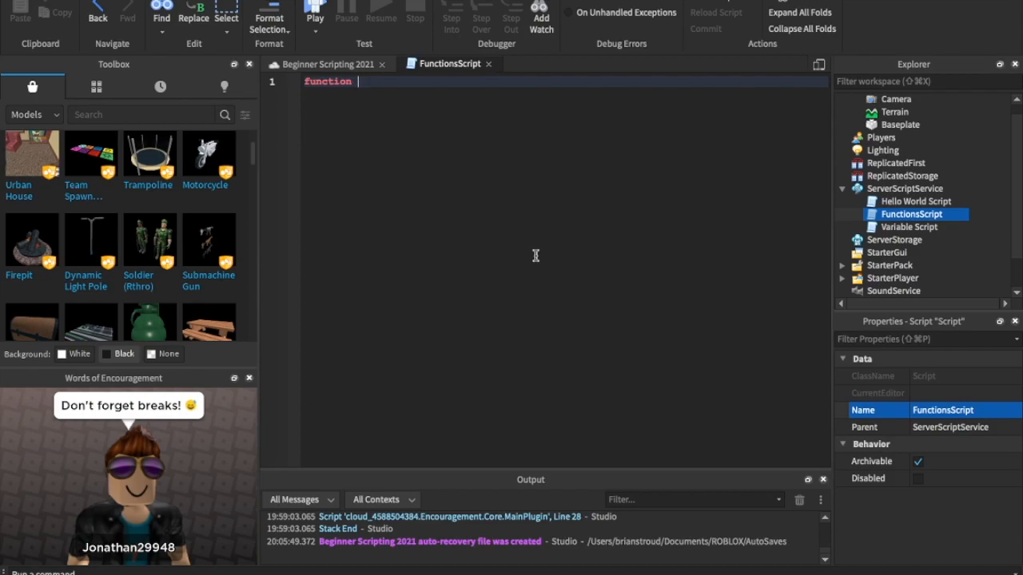
type("f")
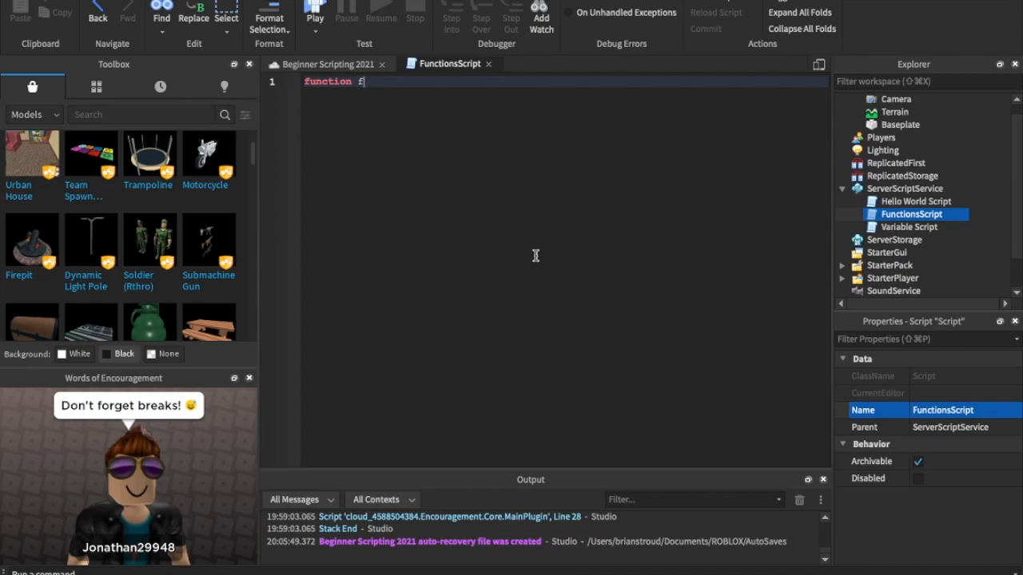
type("rench fries")
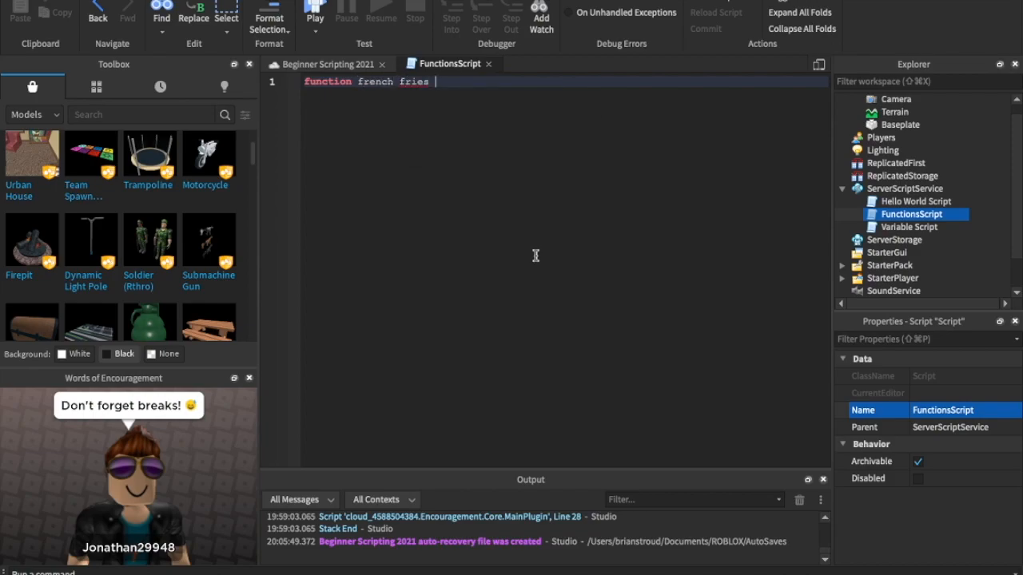
key("BackSpace")
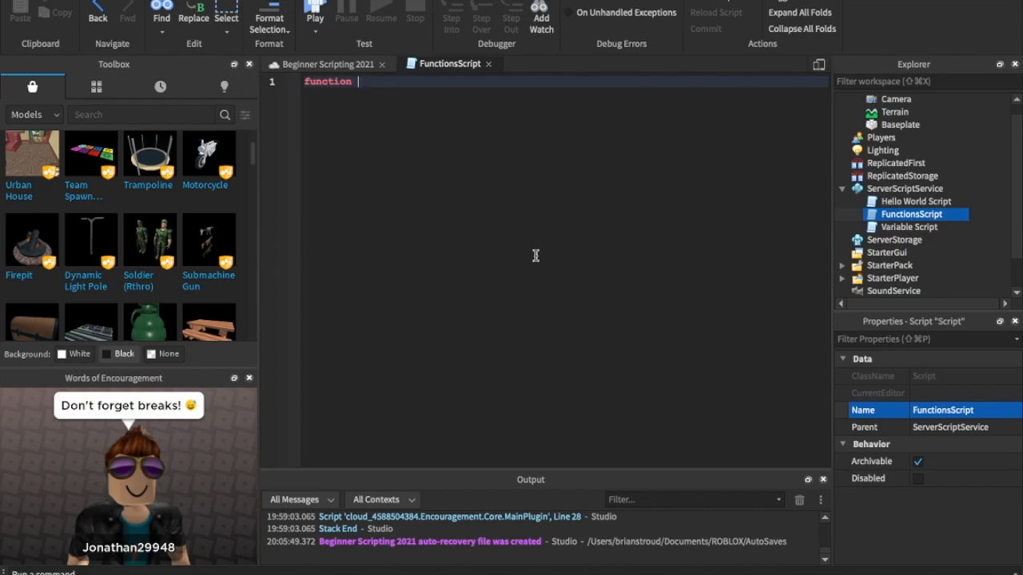
type("helloWorld")
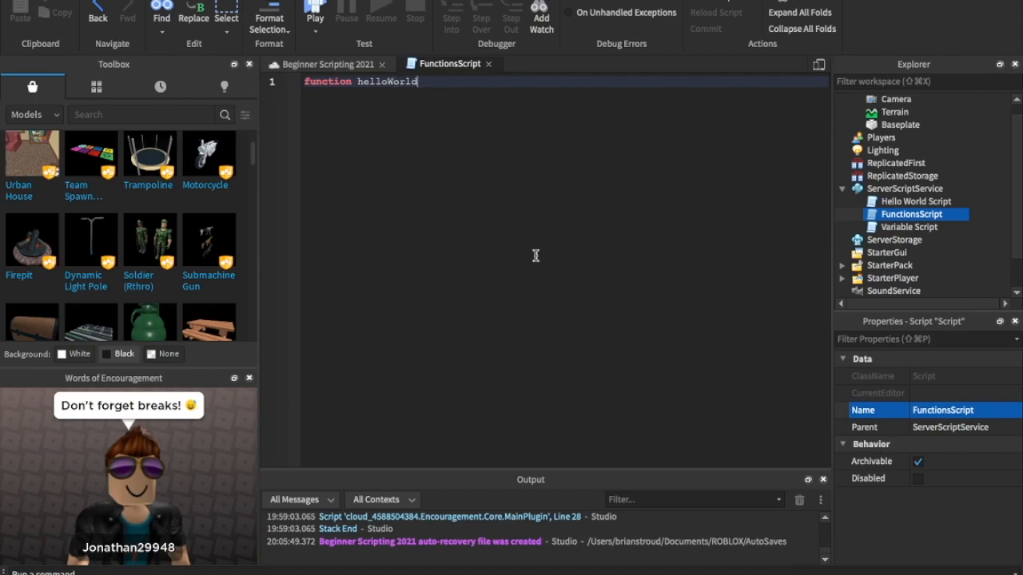
type("()")
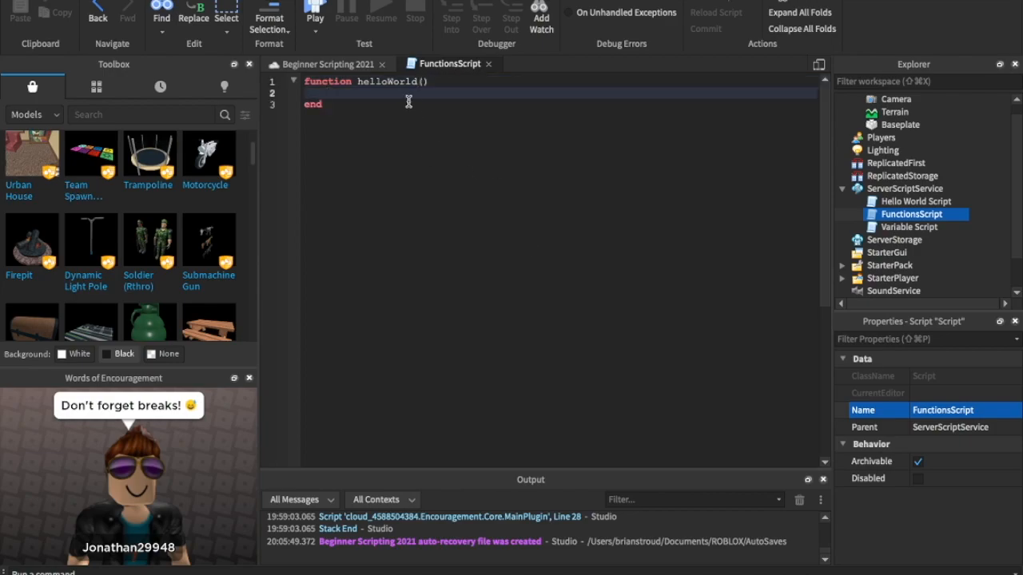
mouse_move(366, 96)
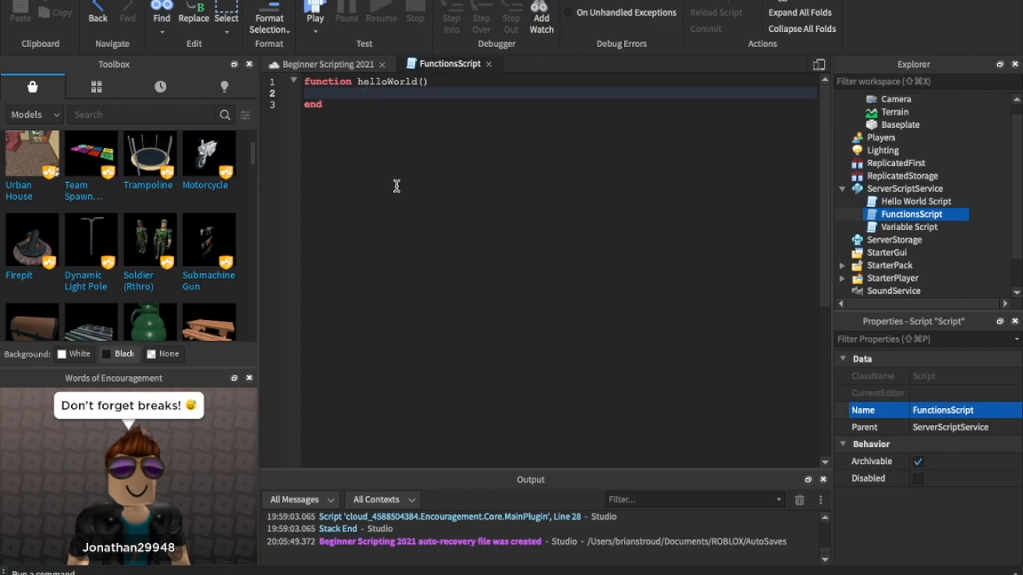
Add print("Hello ") inside the helloWorld body
type("print")
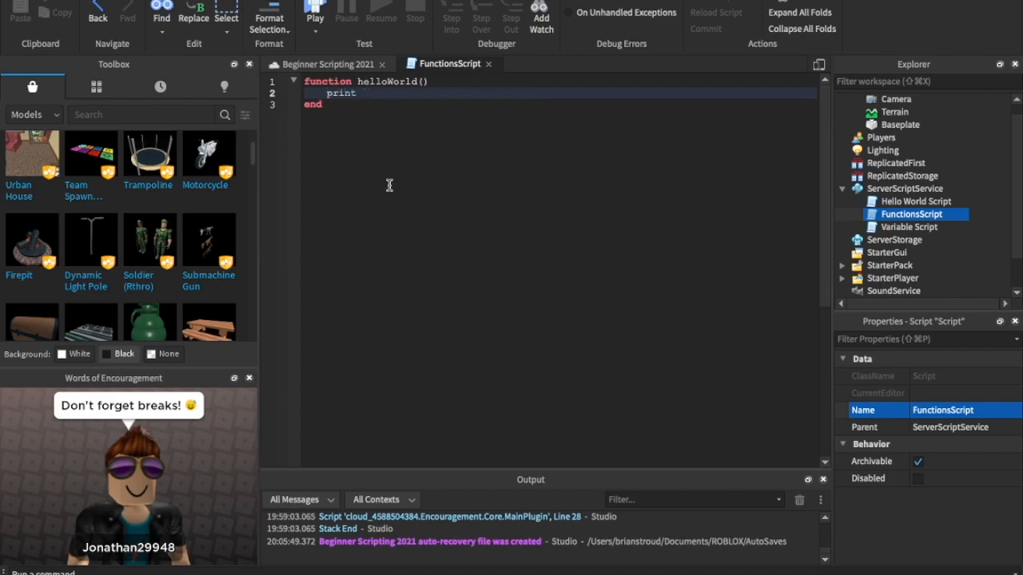
type("(\"Hello \")")
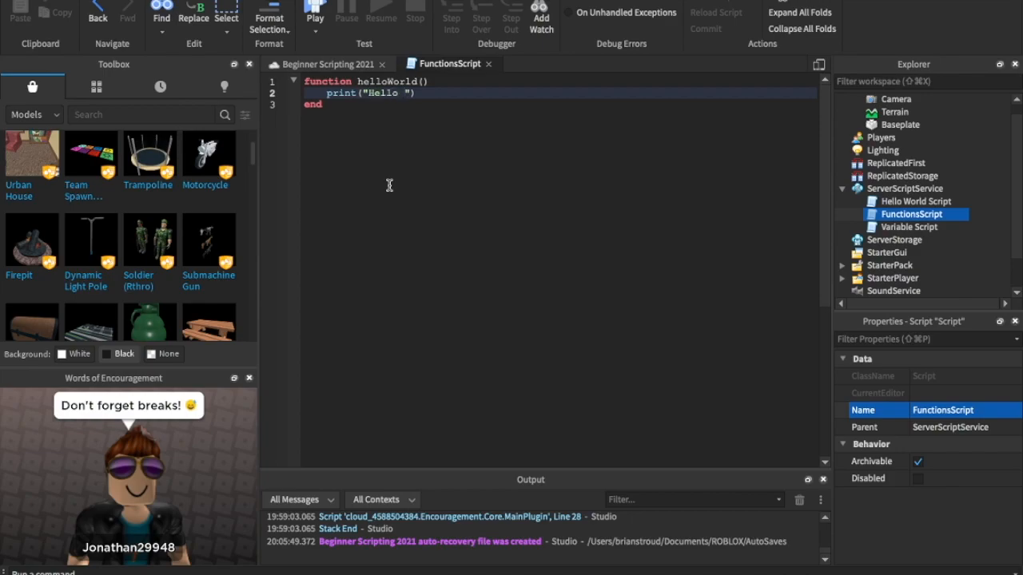
Run a playtest until the avatar spawns on the baseplate, then stop it
left_click(332, 64)
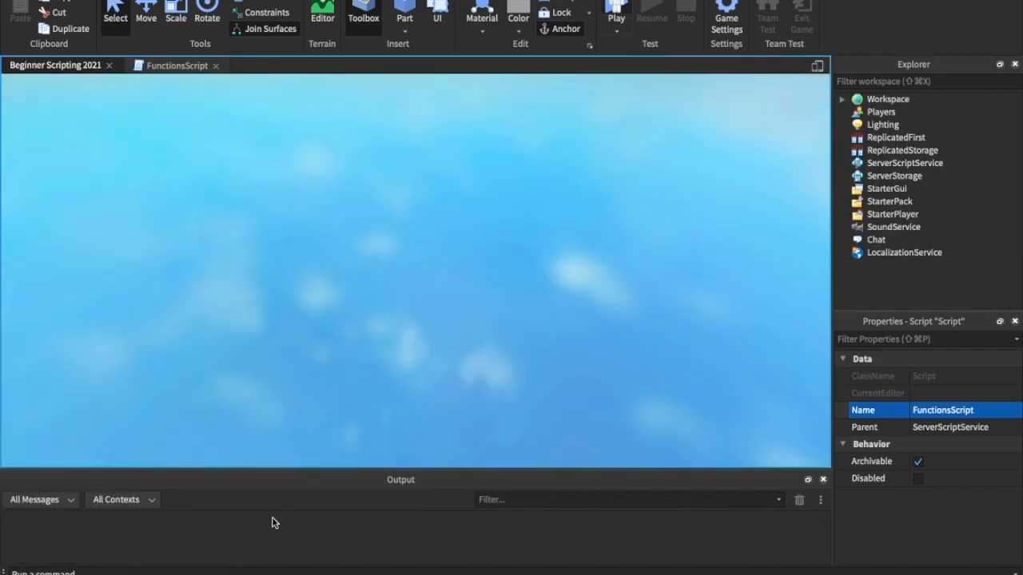
left_click(609, 14)
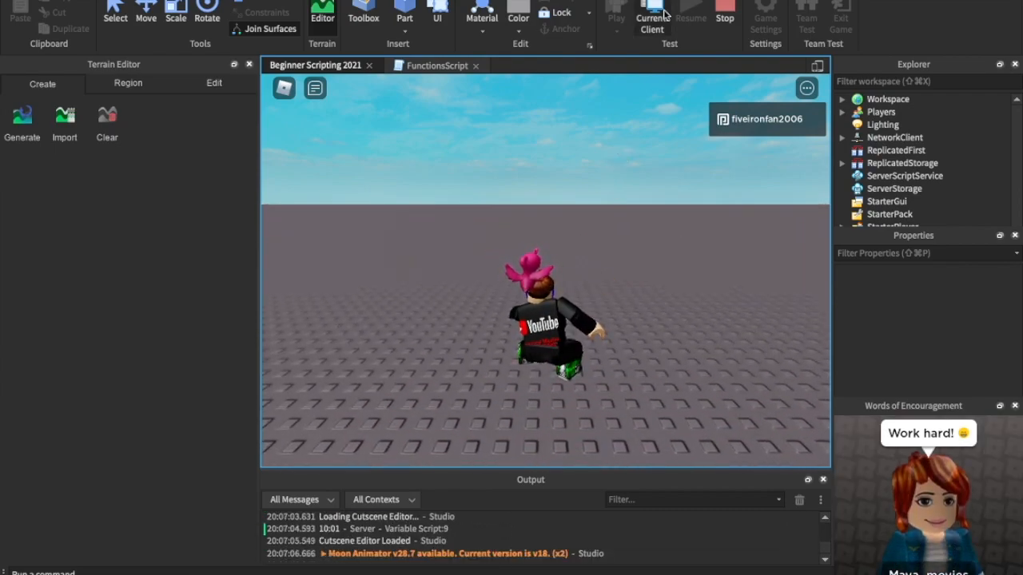
left_click(364, 20)
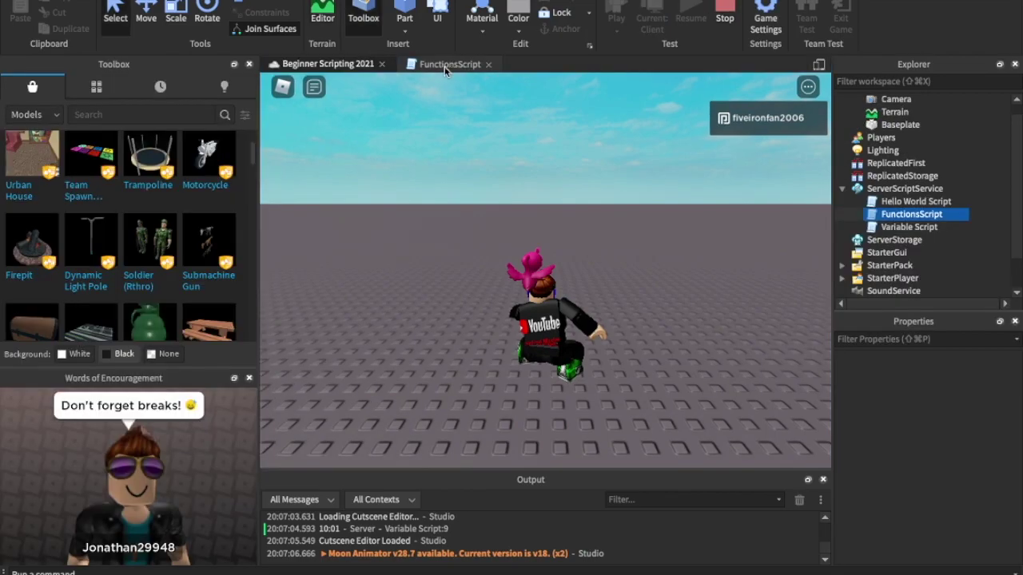
Change the print text to "The function has run." and call helloWorld() below the function
left_click(447, 64)
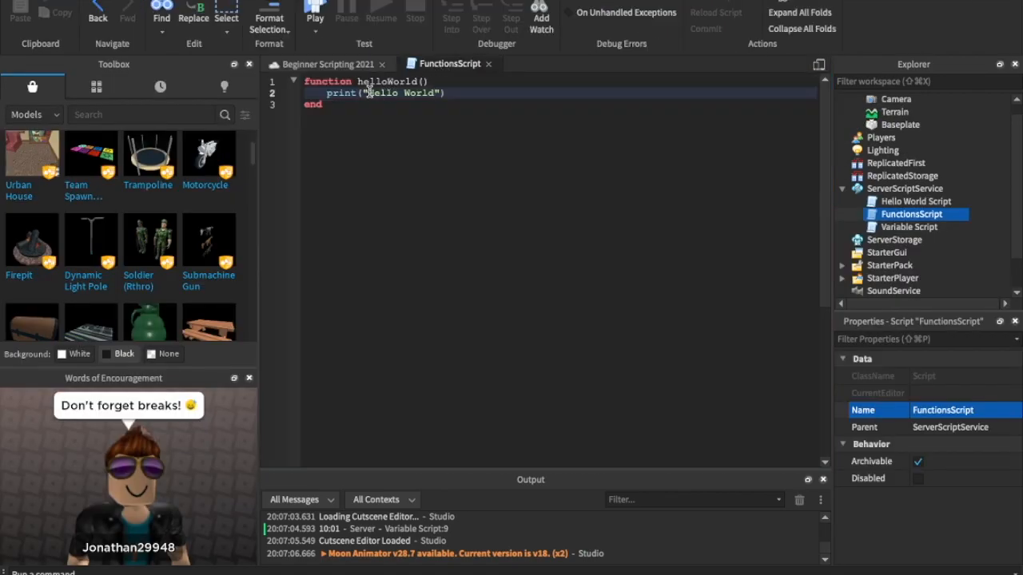
double_click(372, 93)
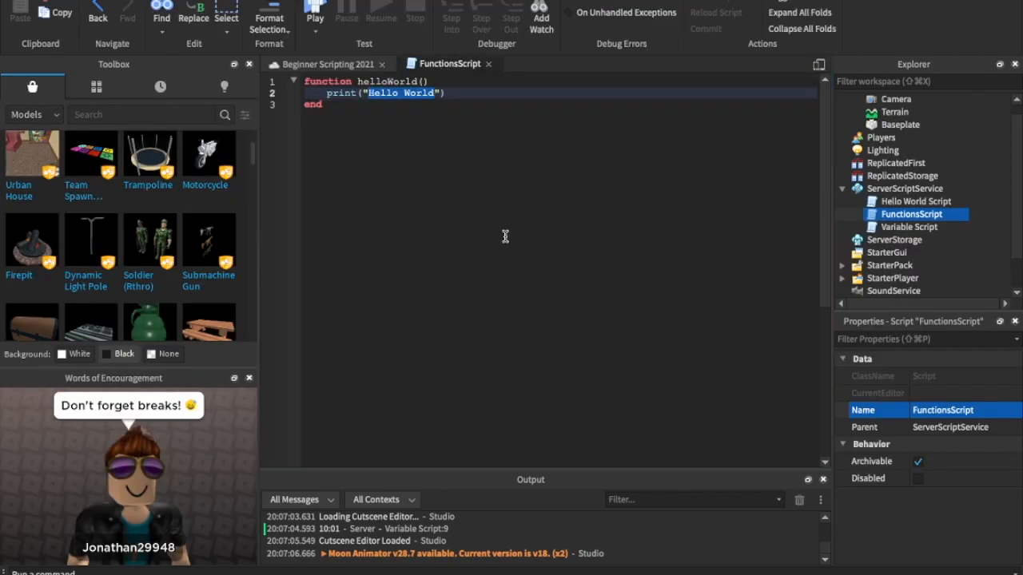
type("I\")")
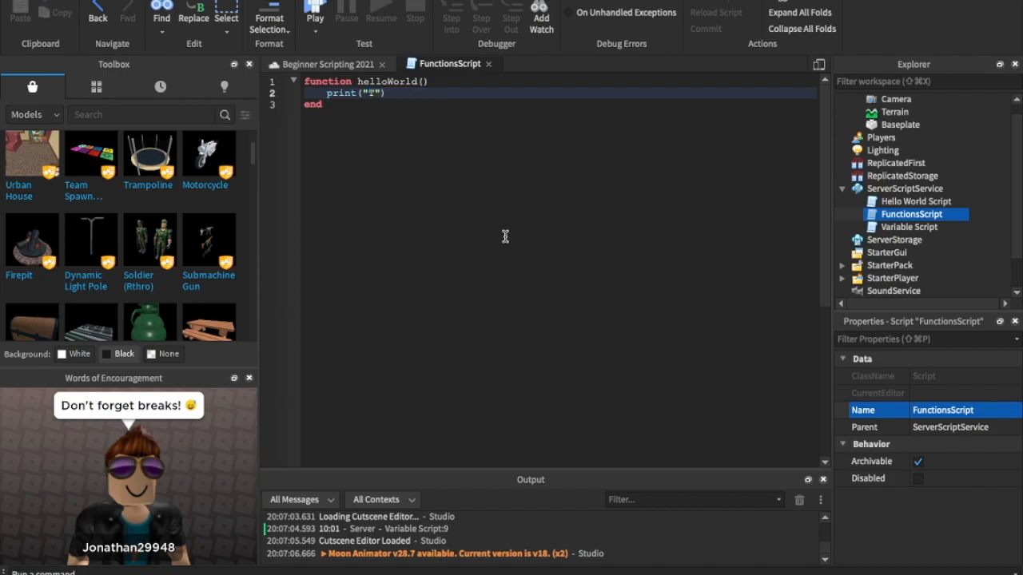
type("he function has run.")
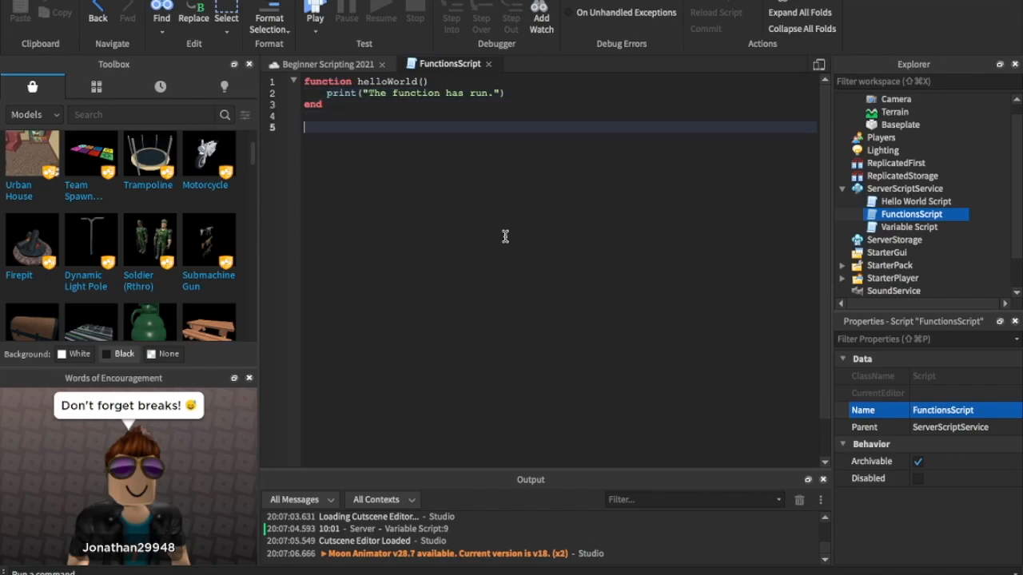
type("helloWorld()")
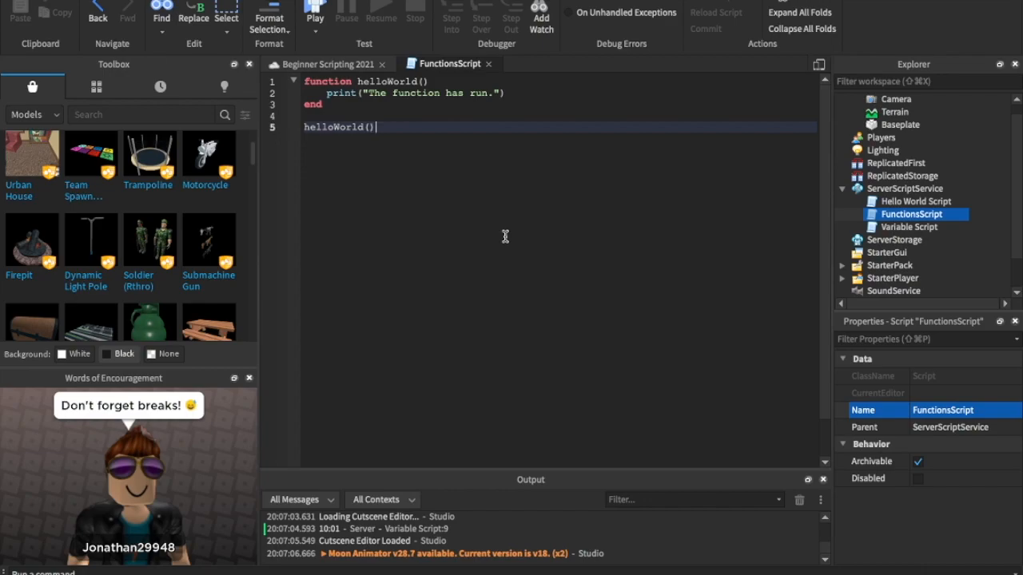
mouse_move(282, 144)
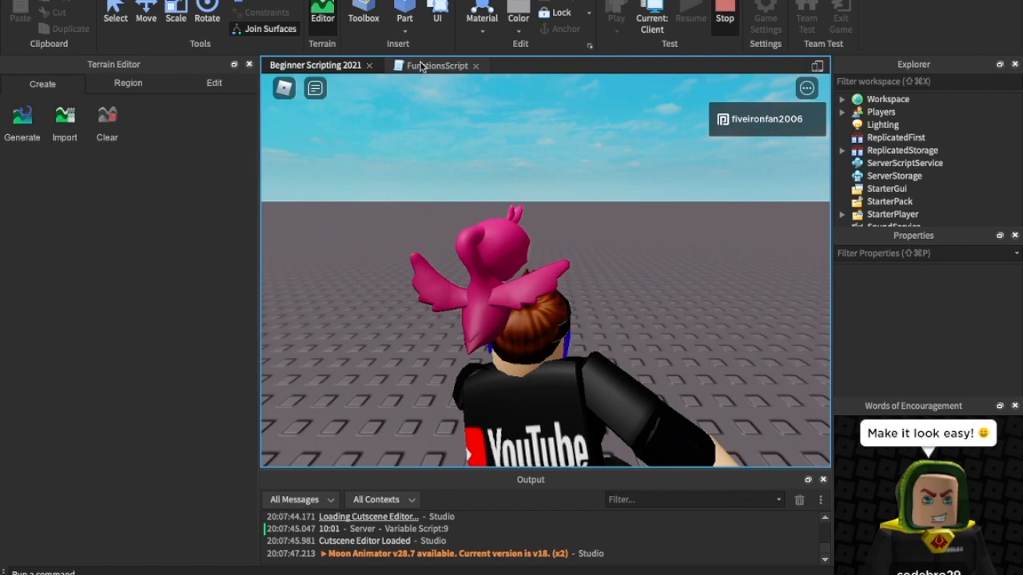
left_click(437, 64)
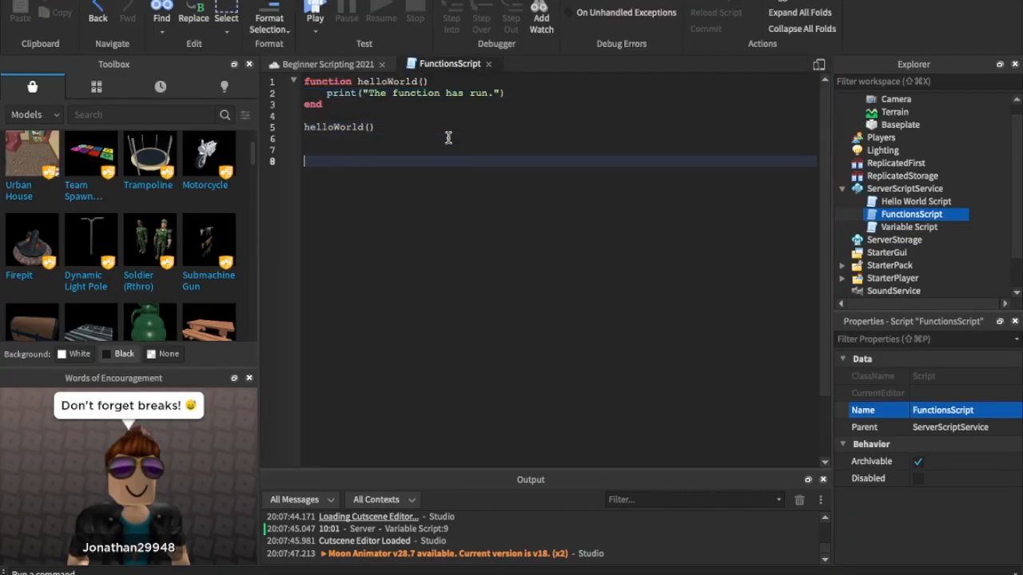
Define addNumbers(num1, num2) printing num1 + num2, and start an add call below it
type("function addNumbers(")
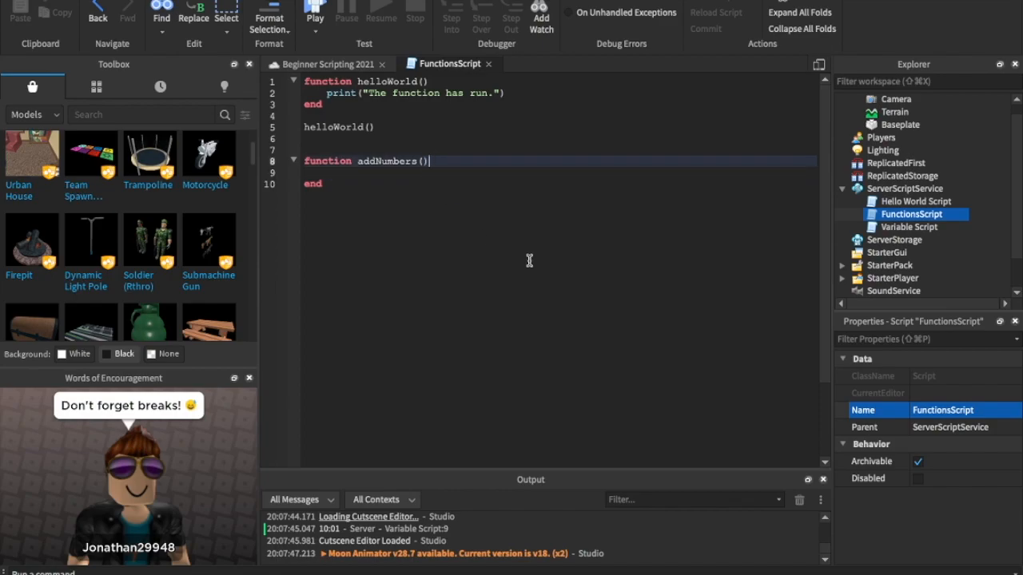
type("num1,num2")
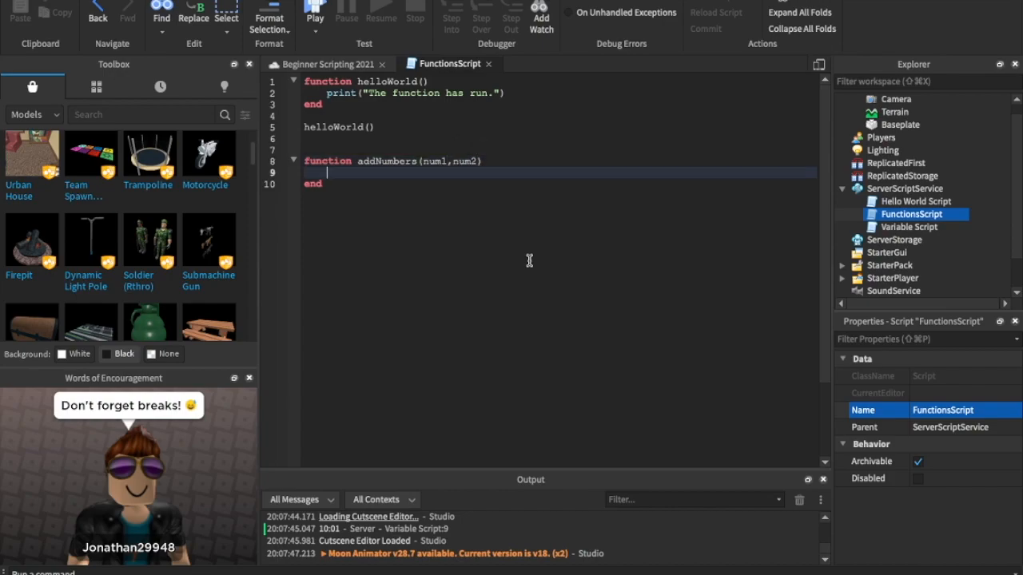
type("print()")
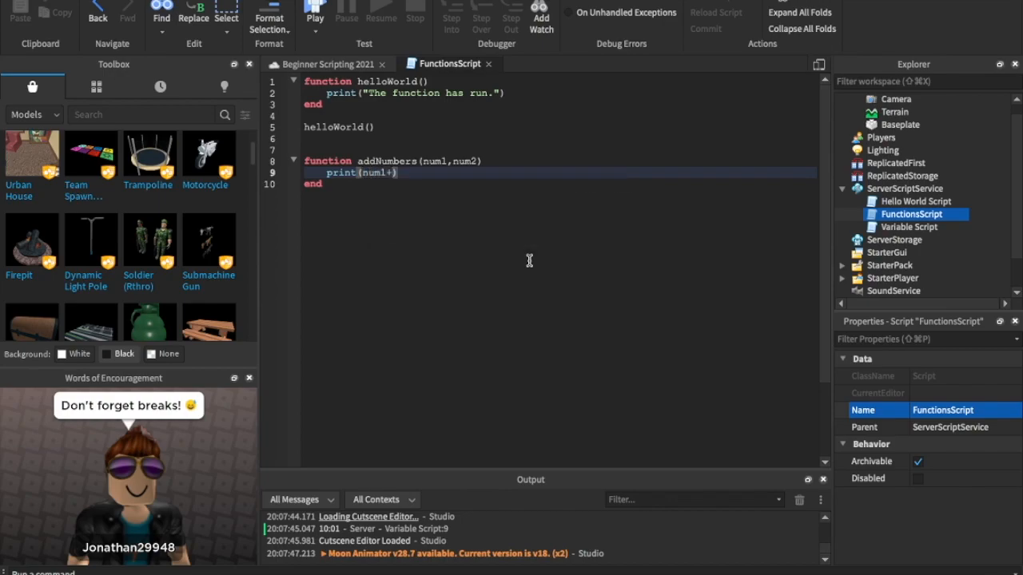
type("num2")
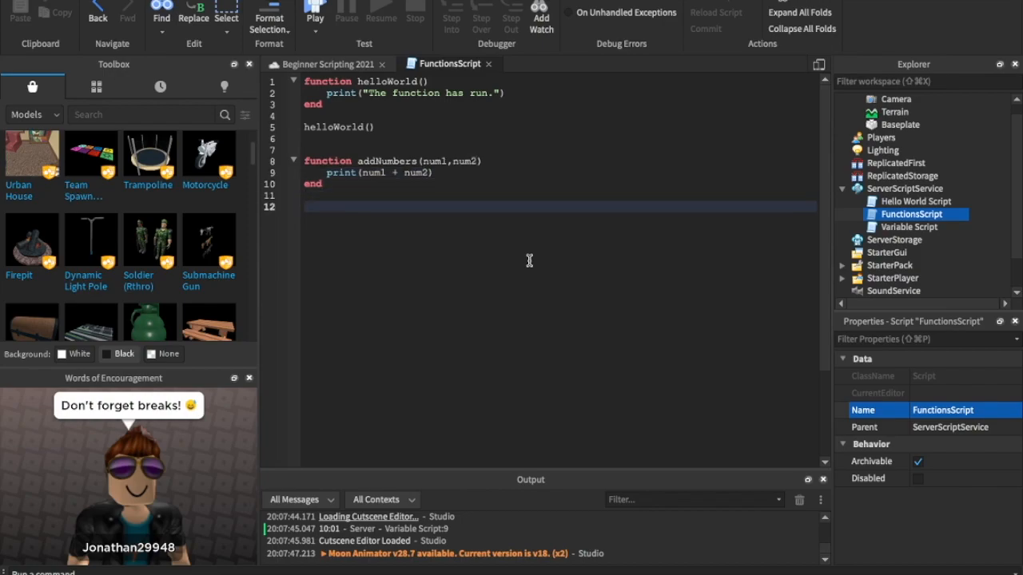
double_click(434, 159)
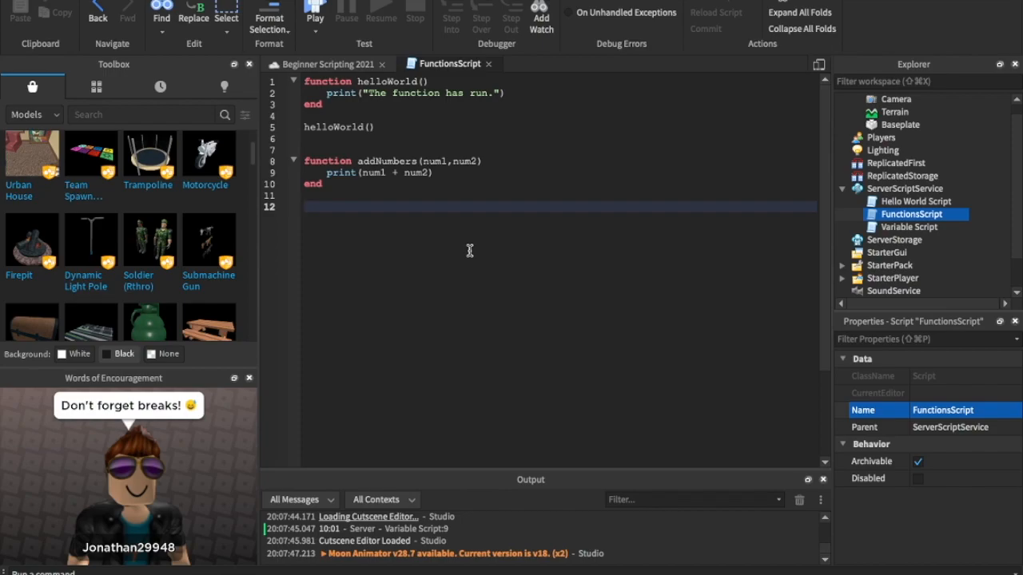
mouse_move(470, 252)
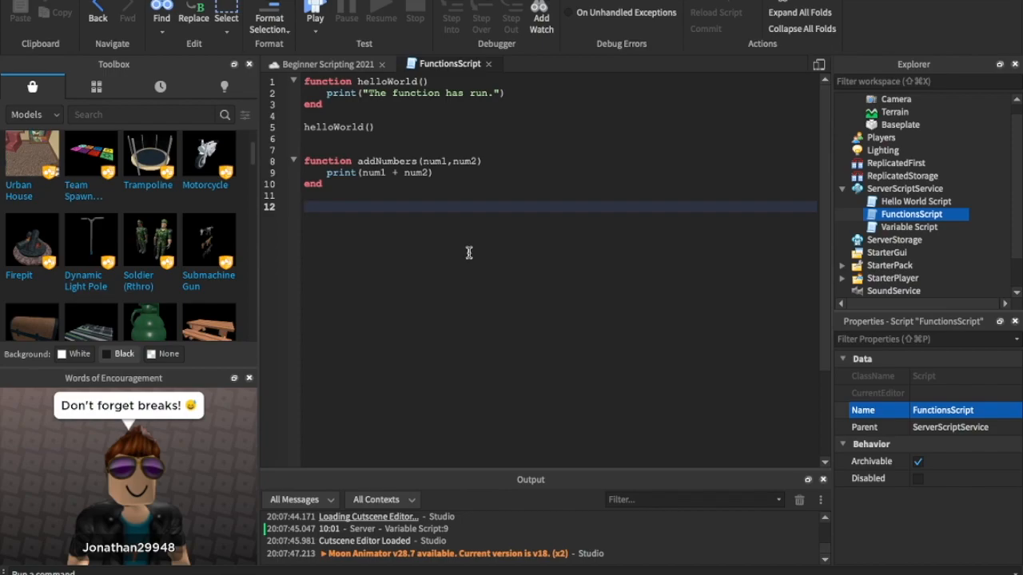
type("add")
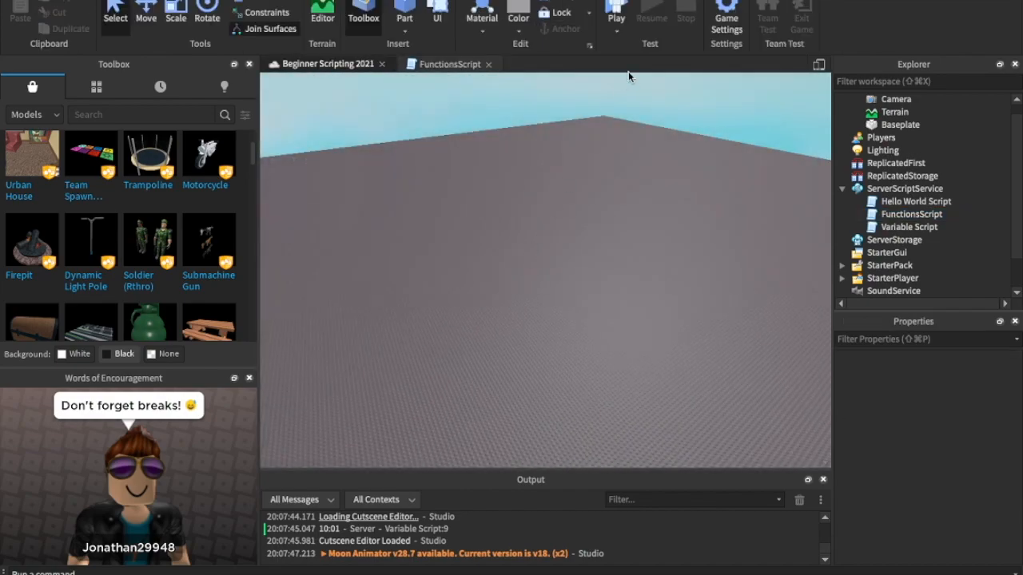
Playtest with the character spawned, then return to editing FunctionsScript
left_click(612, 14)
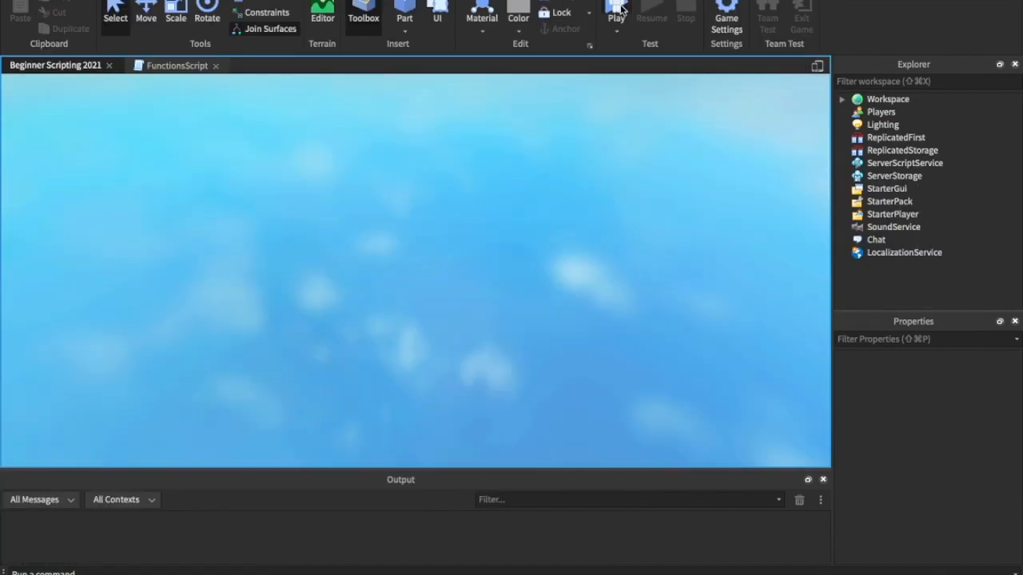
left_click(614, 15)
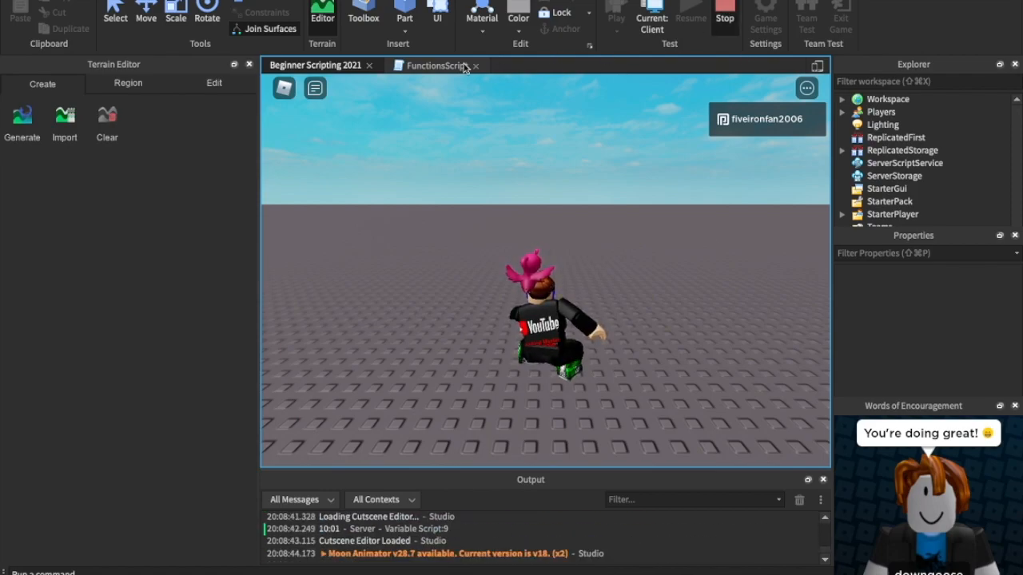
left_click(434, 64)
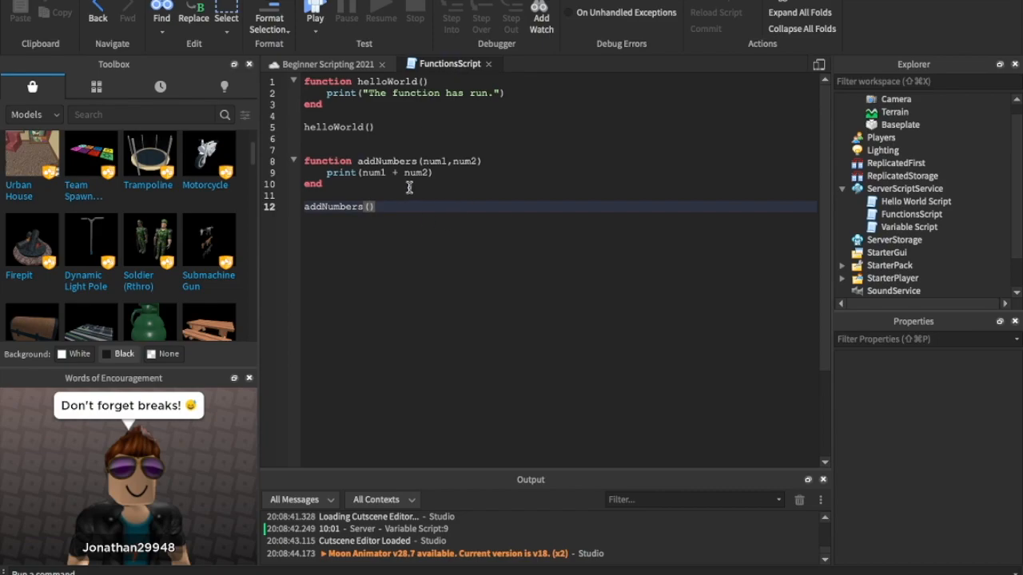
Review the num1 parameter and pass 2 as the first argument of the addNumbers call
double_click(415, 173)
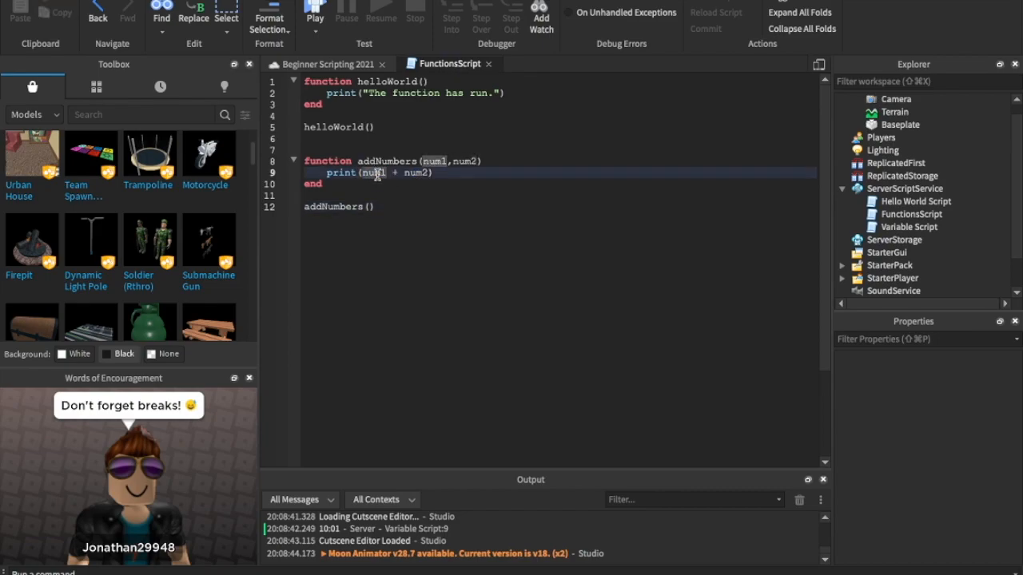
double_click(370, 173)
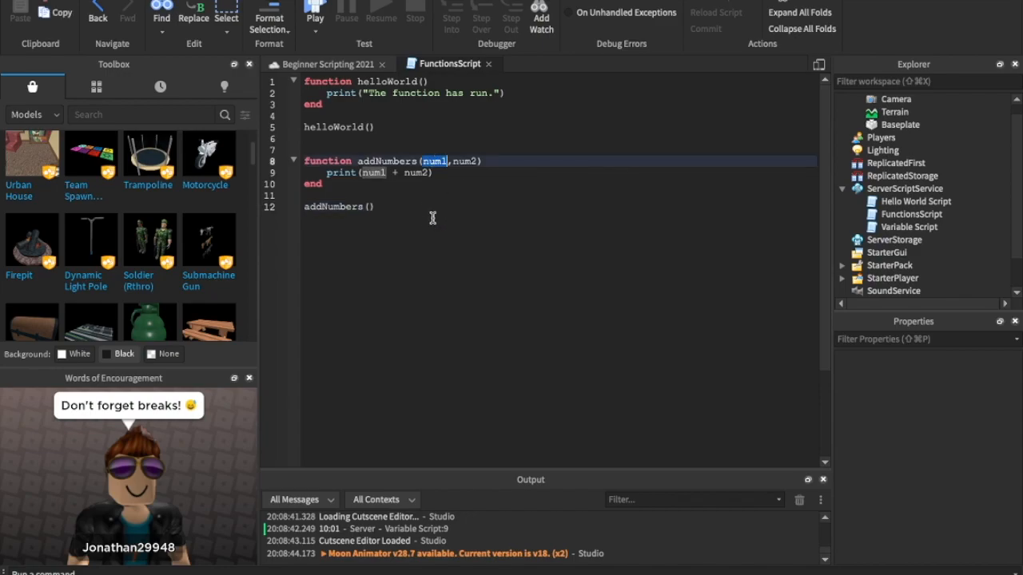
left_click(374, 206)
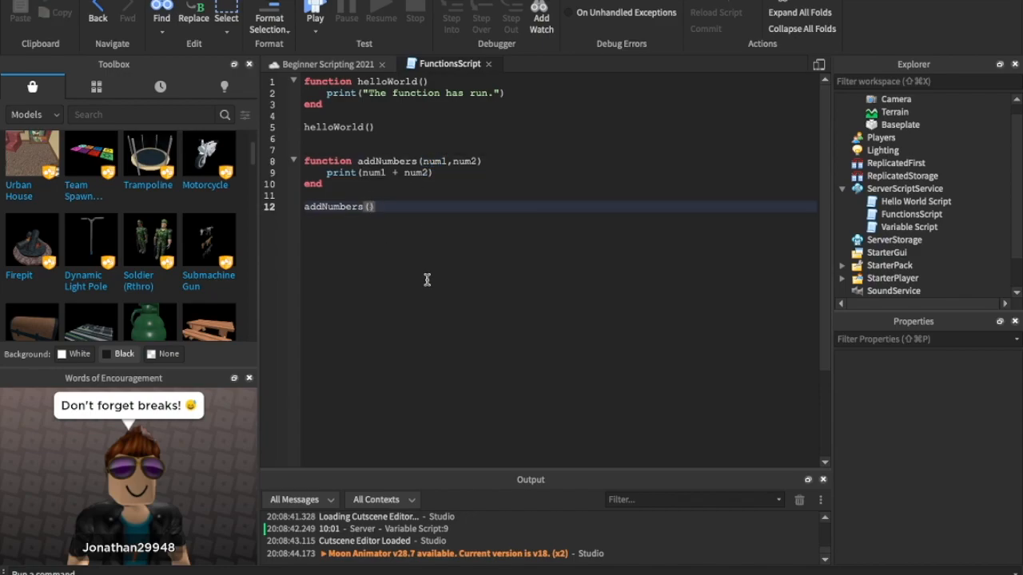
type("2")
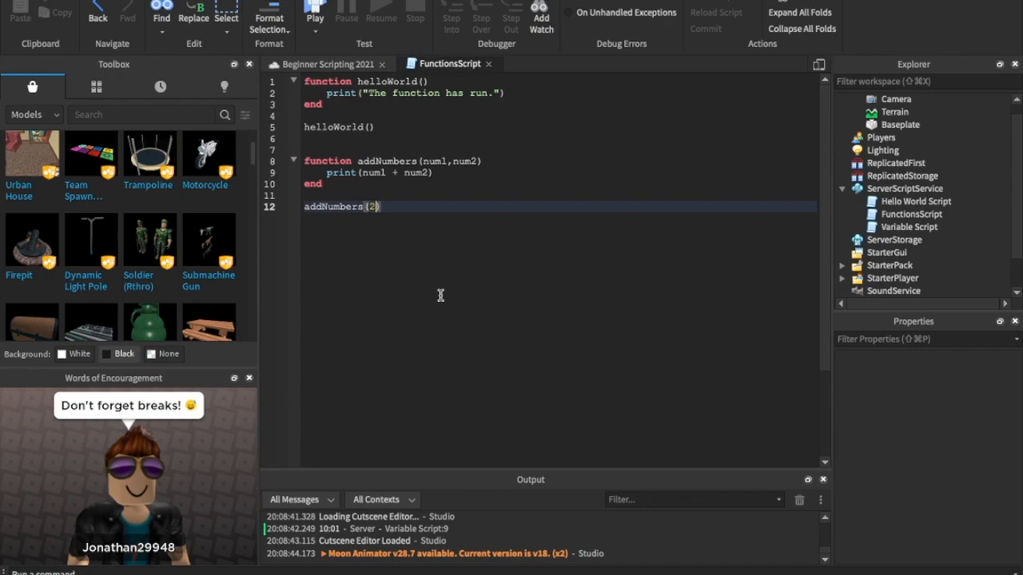
type(",33")
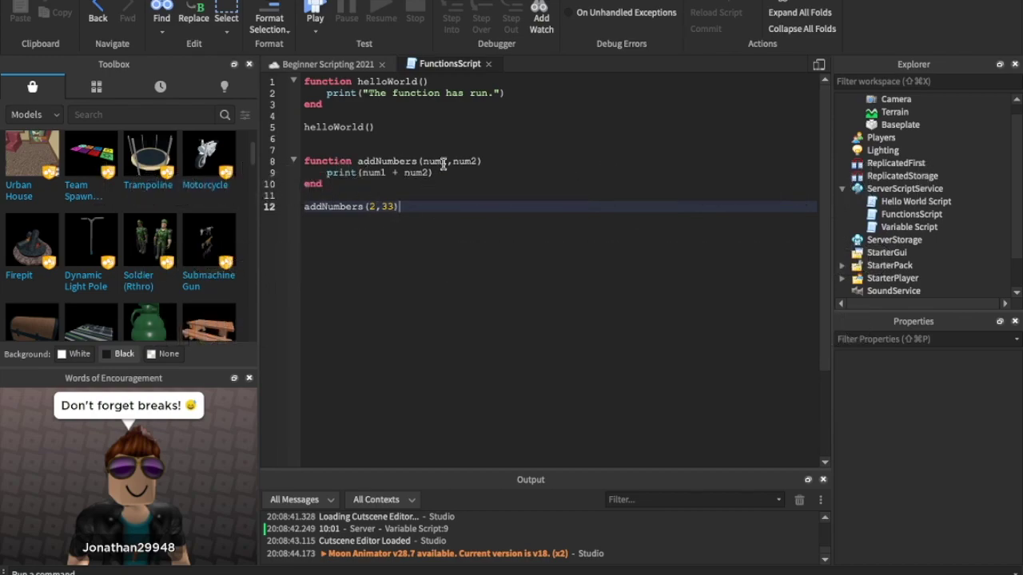
Complete the call as addNumbers(2,33) after checking the parameter again
double_click(435, 159)
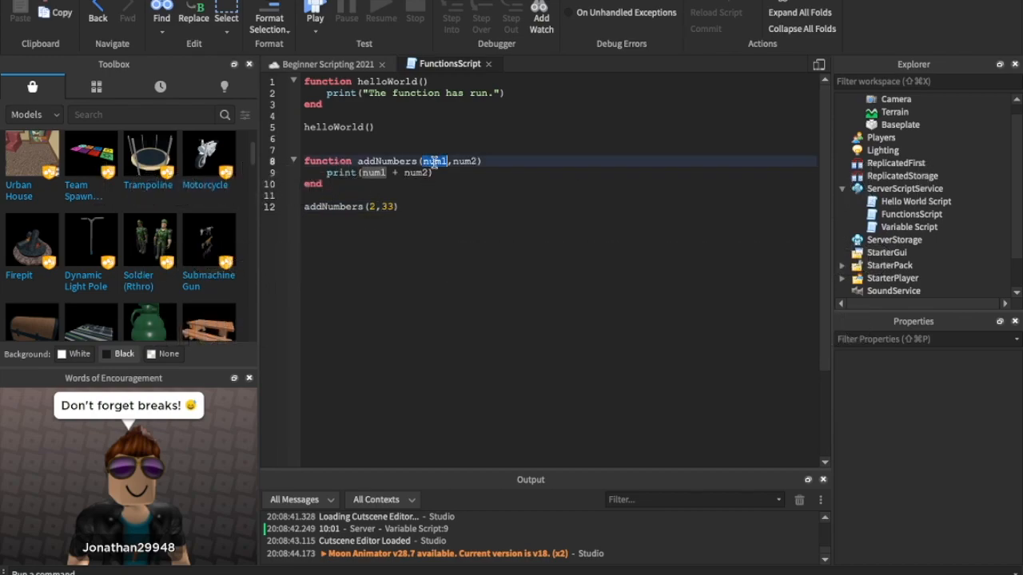
left_click(375, 206)
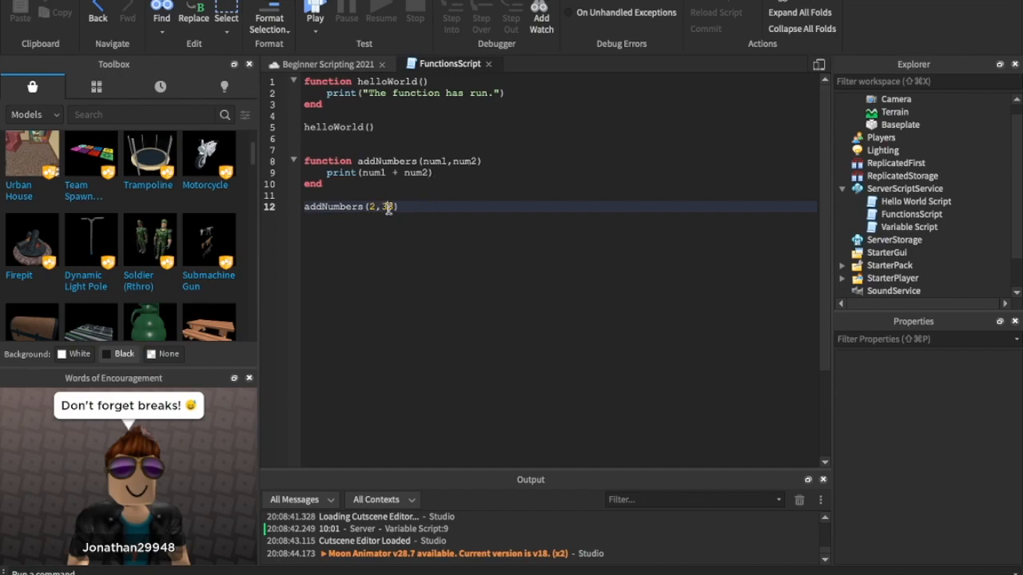
type("3")
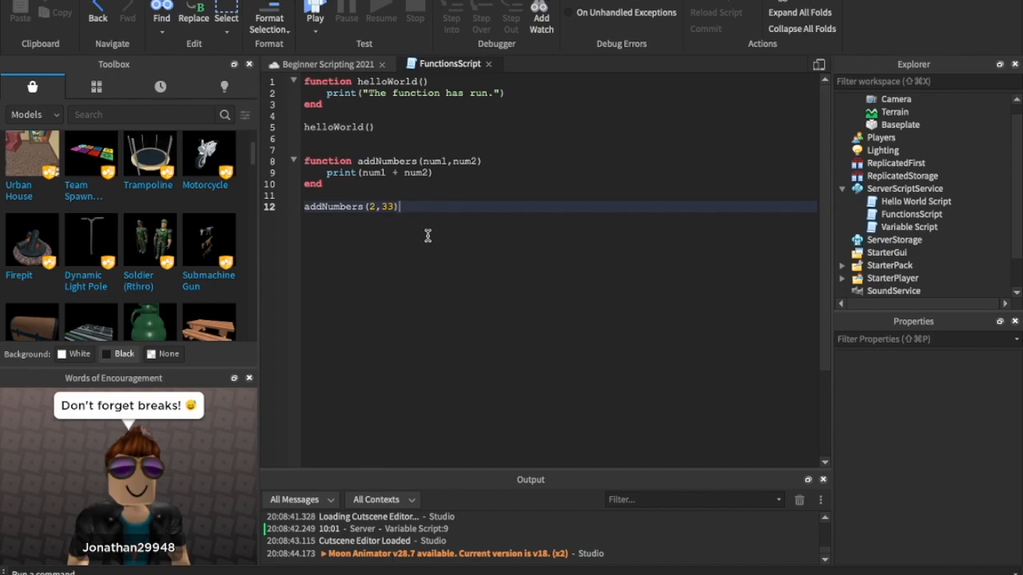
mouse_move(454, 148)
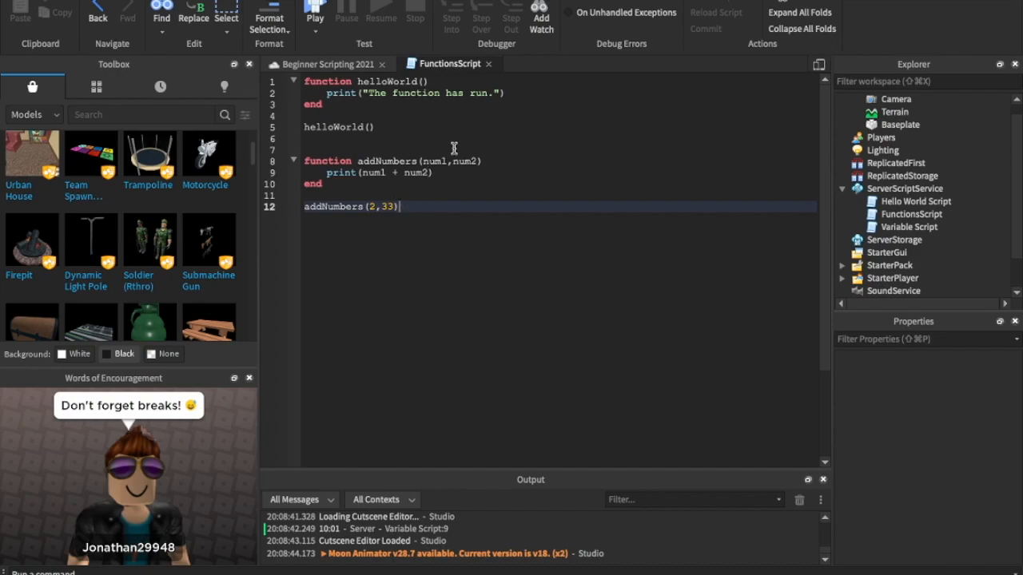
double_click(331, 206)
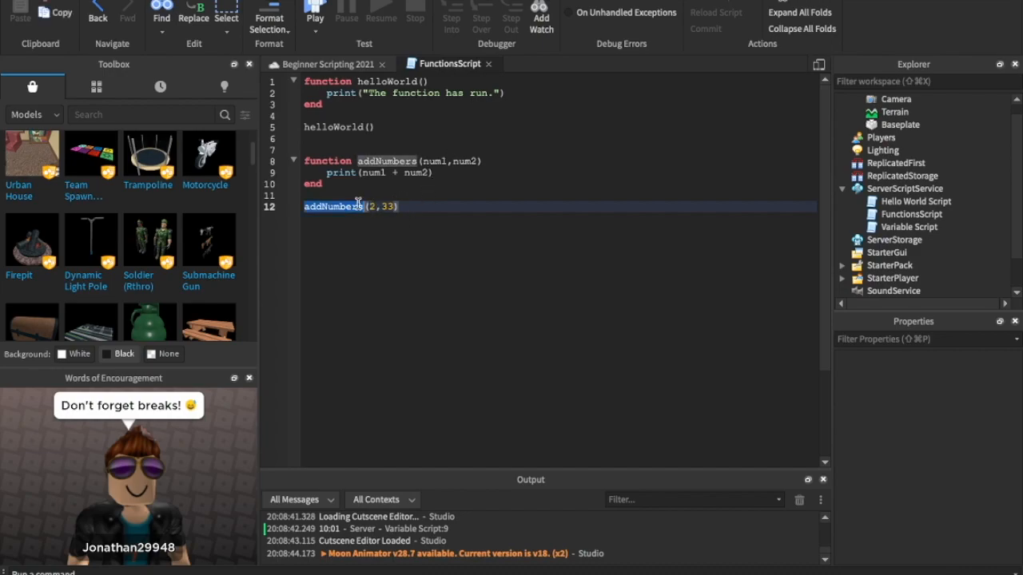
mouse_move(419, 182)
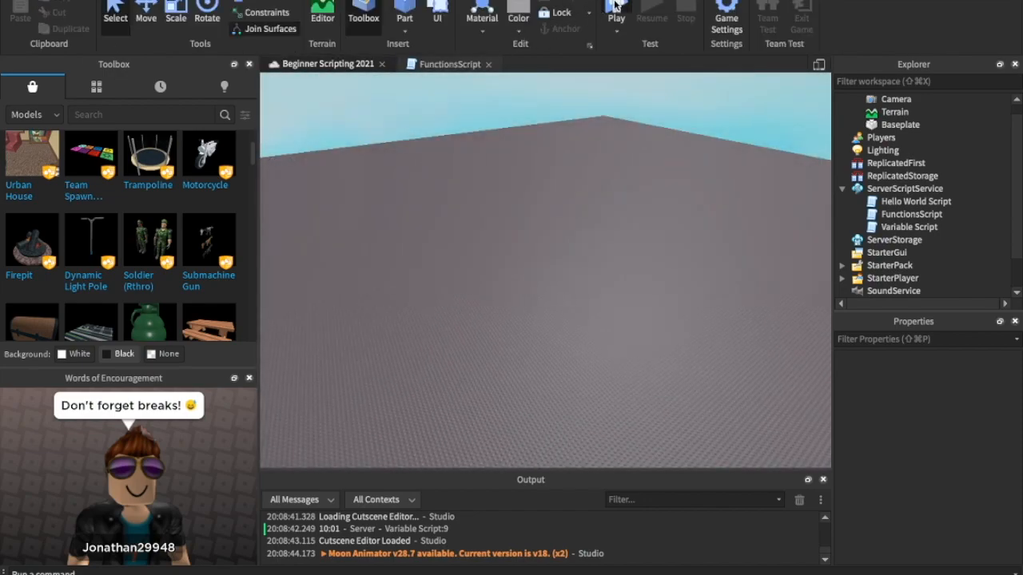
Playtest so the Output prints 35, then end the playtest back in FunctionsScript
left_click(614, 11)
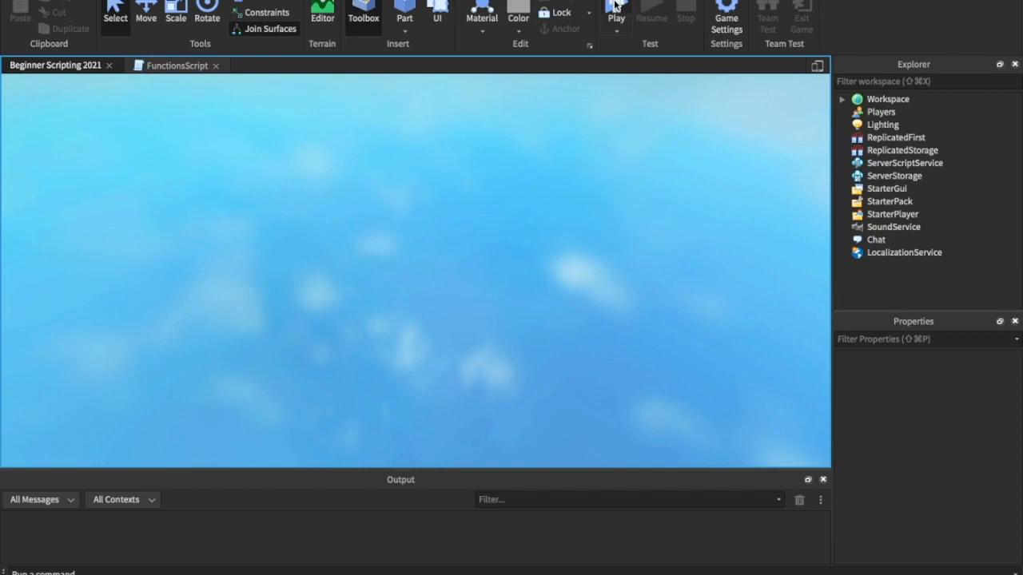
left_click(620, 10)
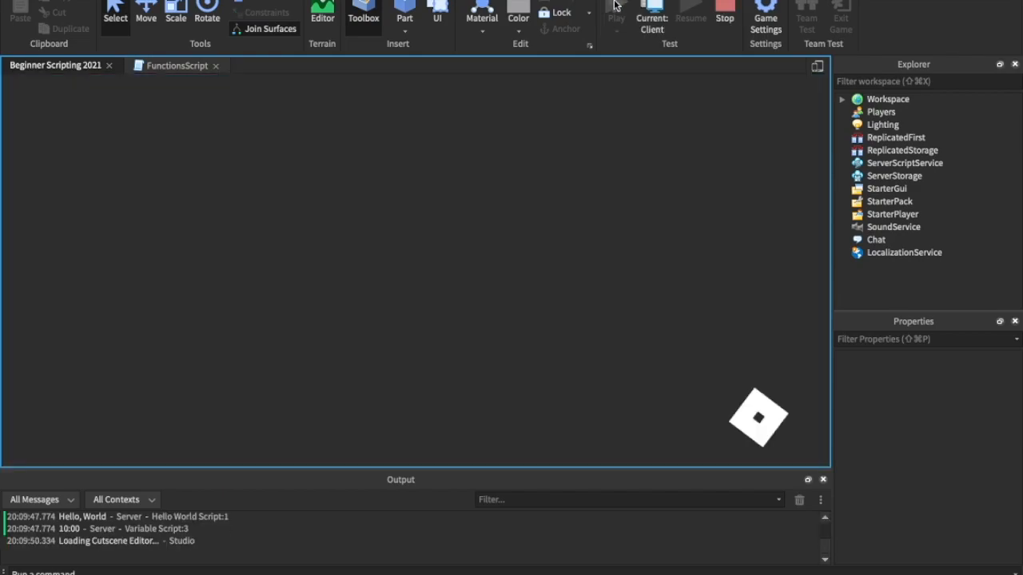
mouse_move(614, 139)
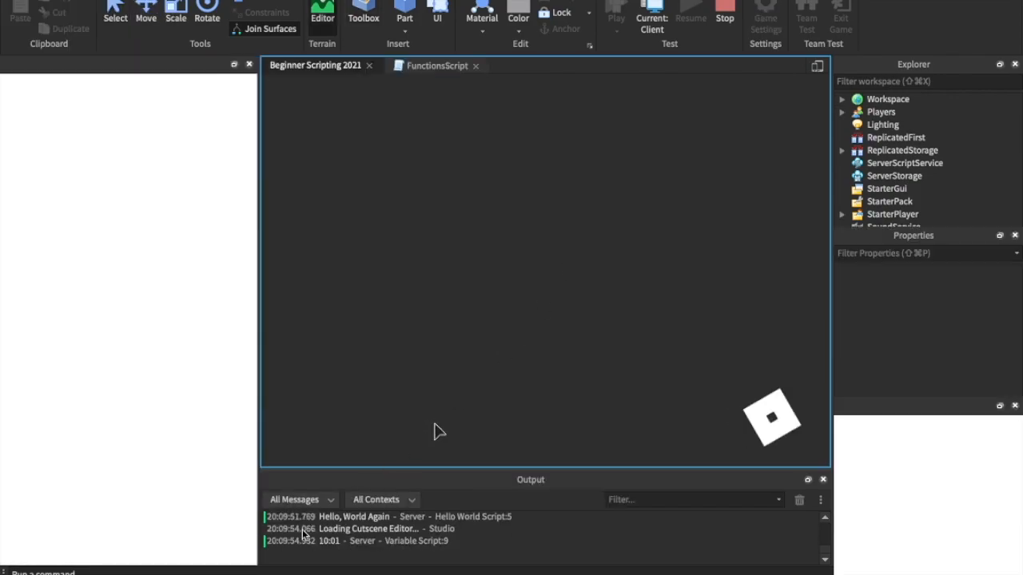
left_click(622, 18)
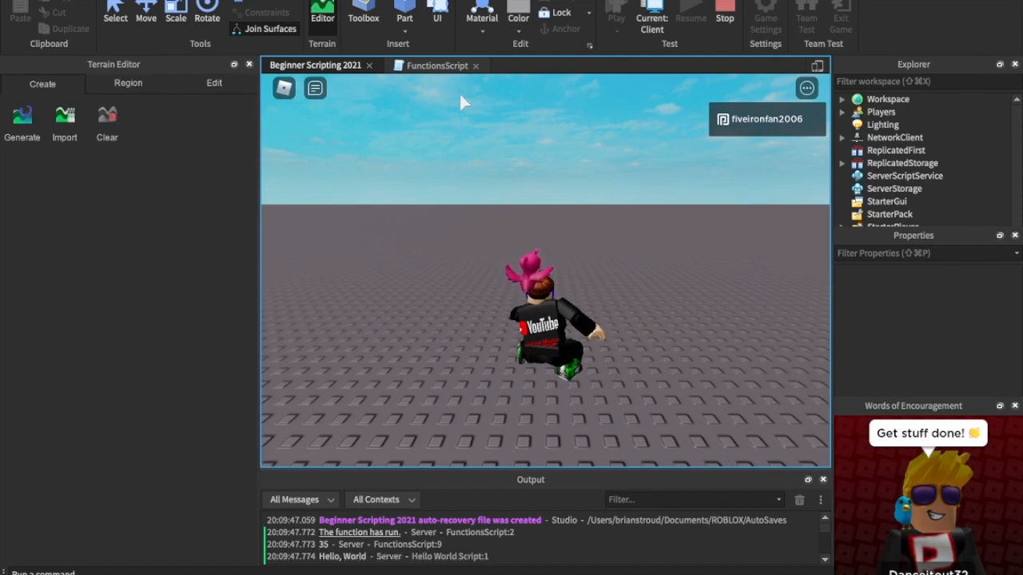
left_click(444, 64)
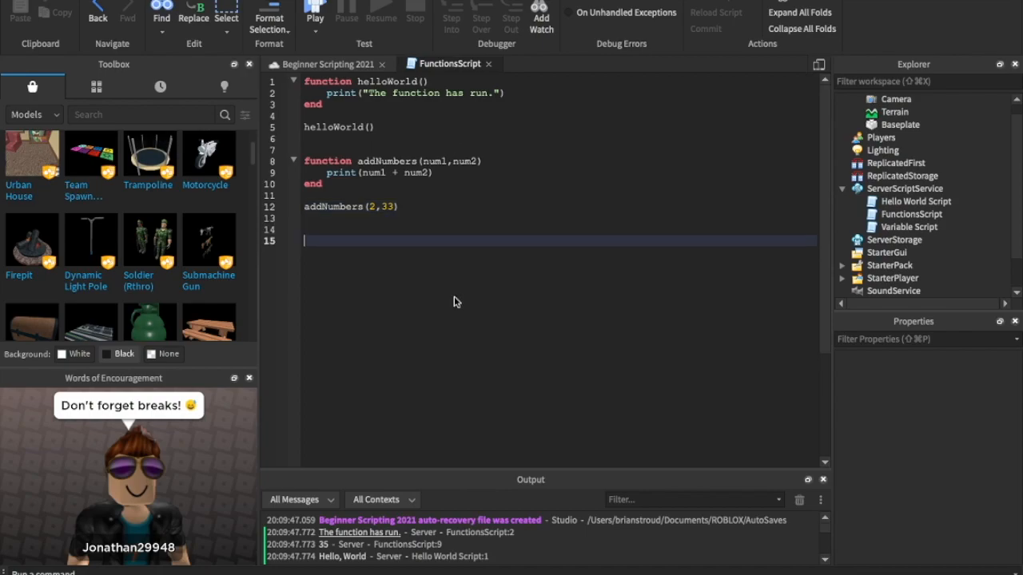
Add blank lines below addNumbers(2,33) and start line 17 with 'g'
left_click(911, 174)
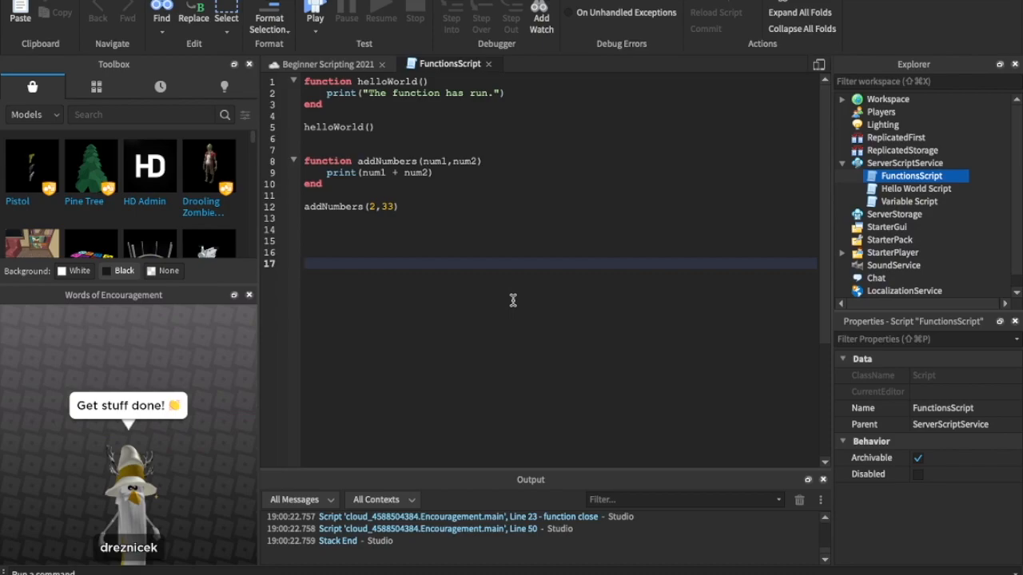
mouse_move(513, 299)
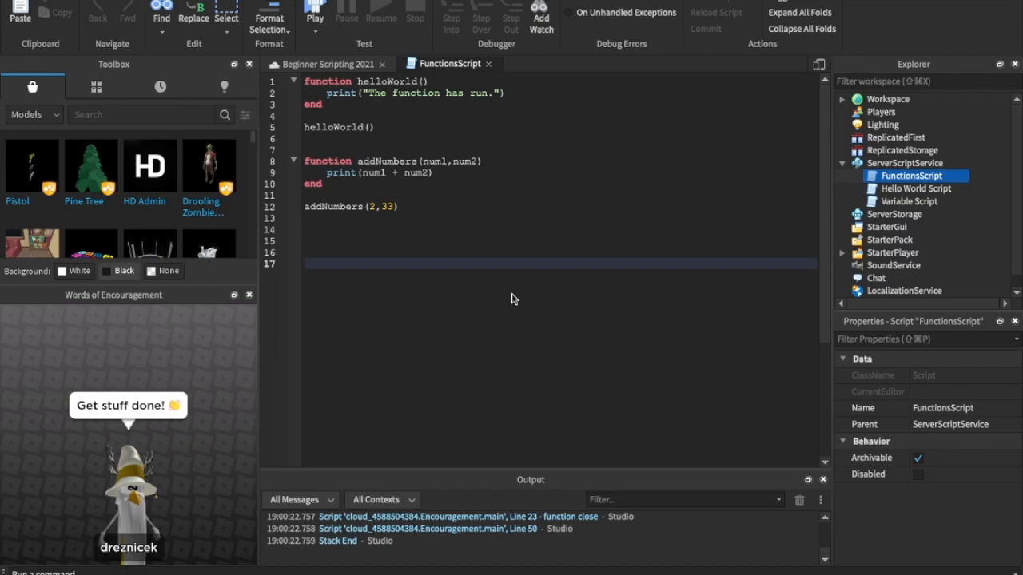
type("g")
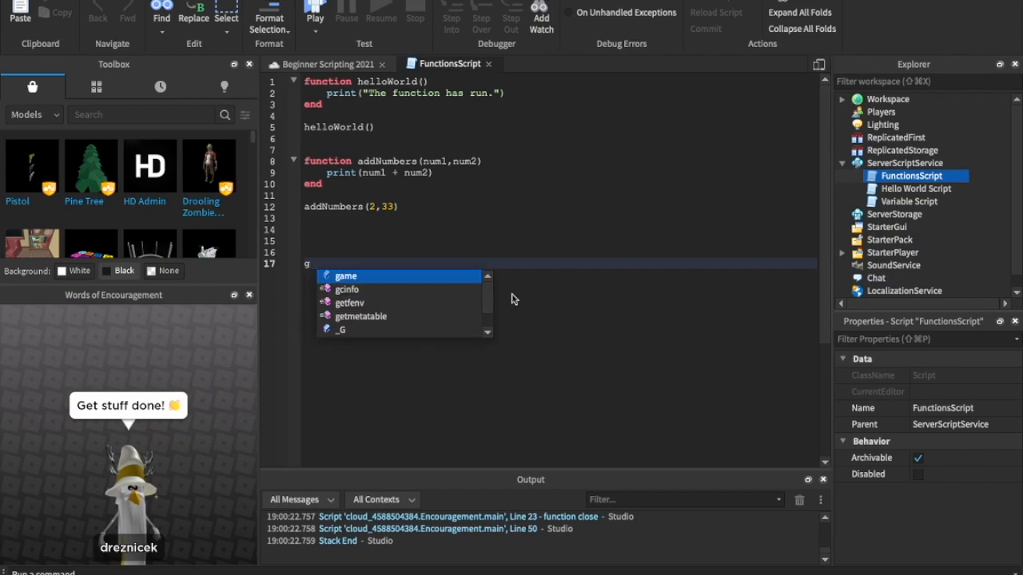
Complete line 17 as game.Players using autocomplete
type("ame.Playe")
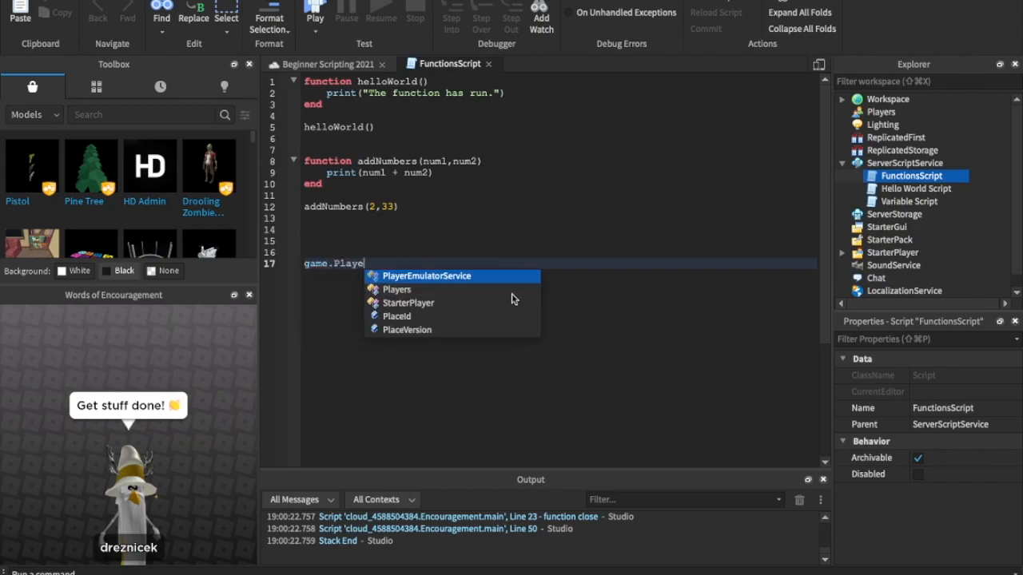
left_click(399, 289)
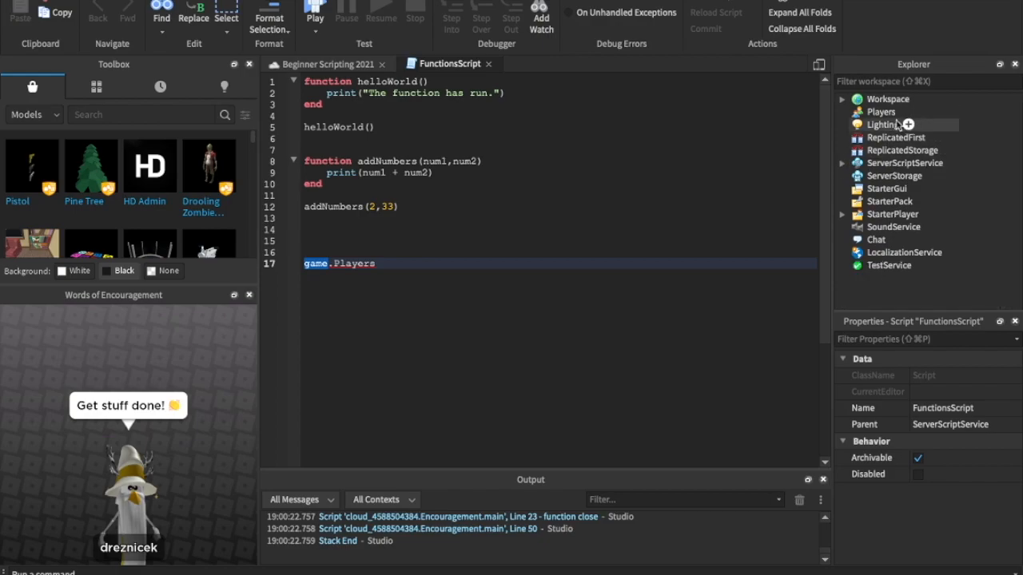
left_click(882, 124)
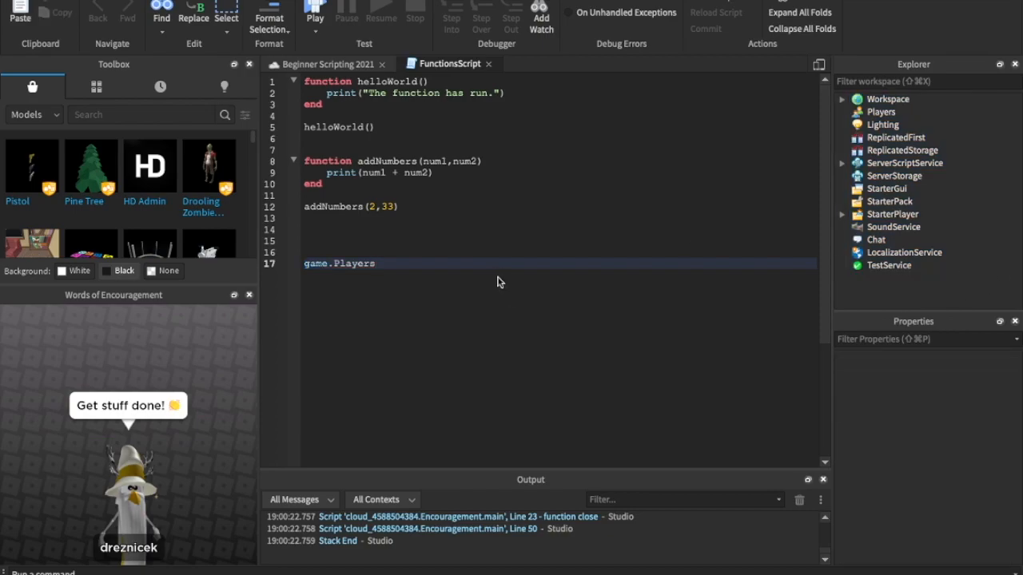
left_click(377, 264)
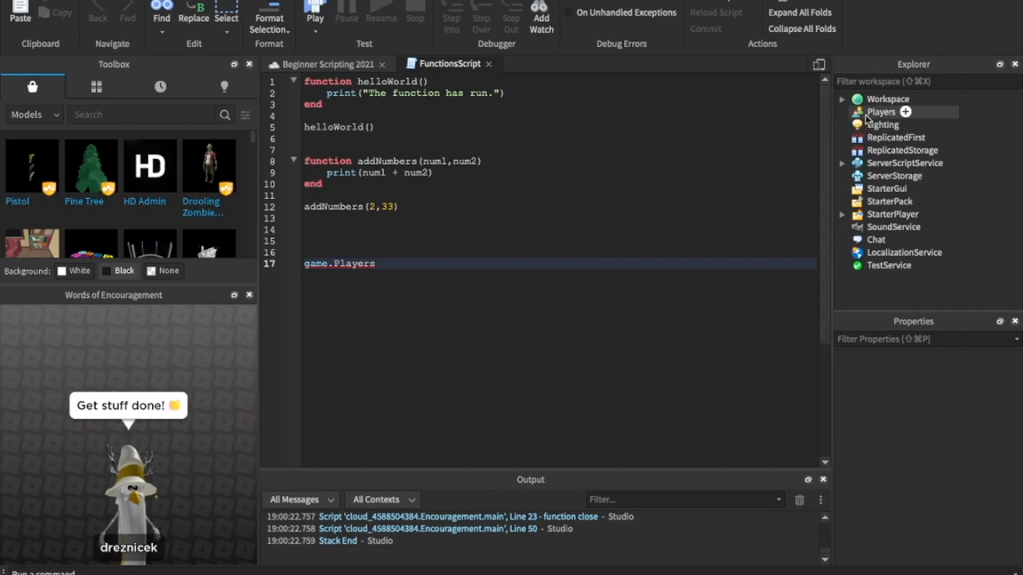
Select the Players service and expand Workspace to show Camera, Terrain and Baseplate
left_click(880, 112)
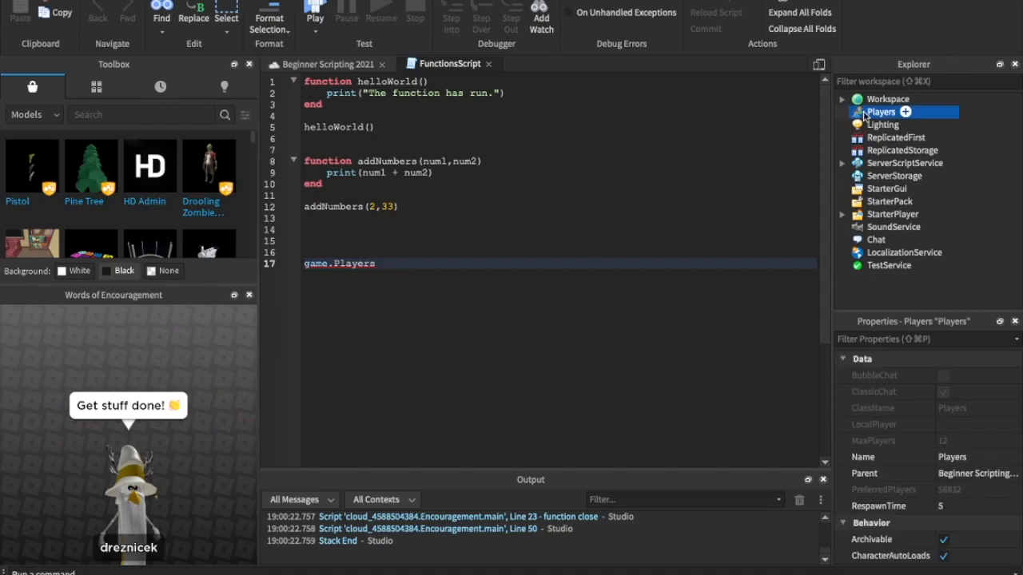
mouse_move(852, 70)
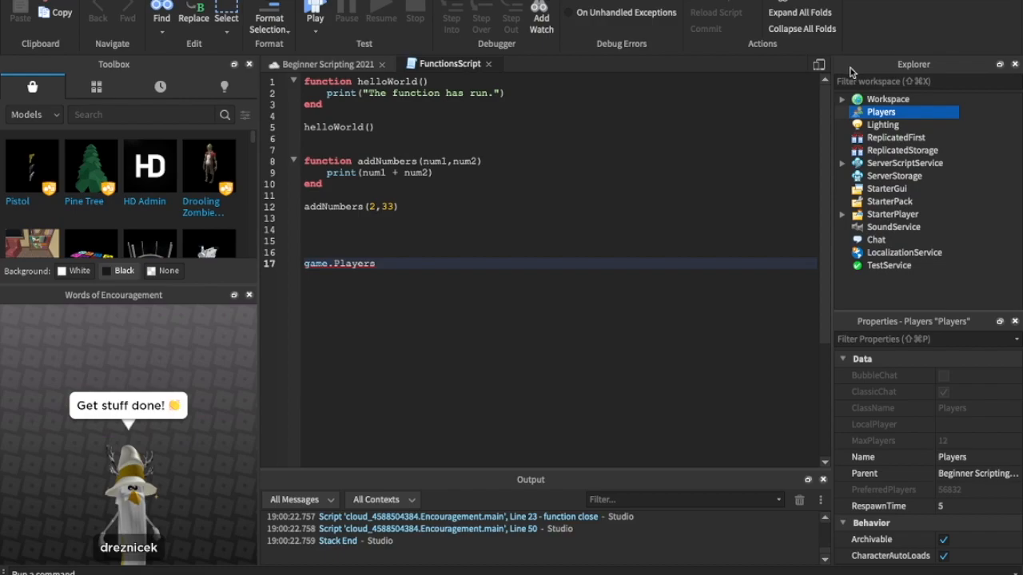
mouse_move(882, 112)
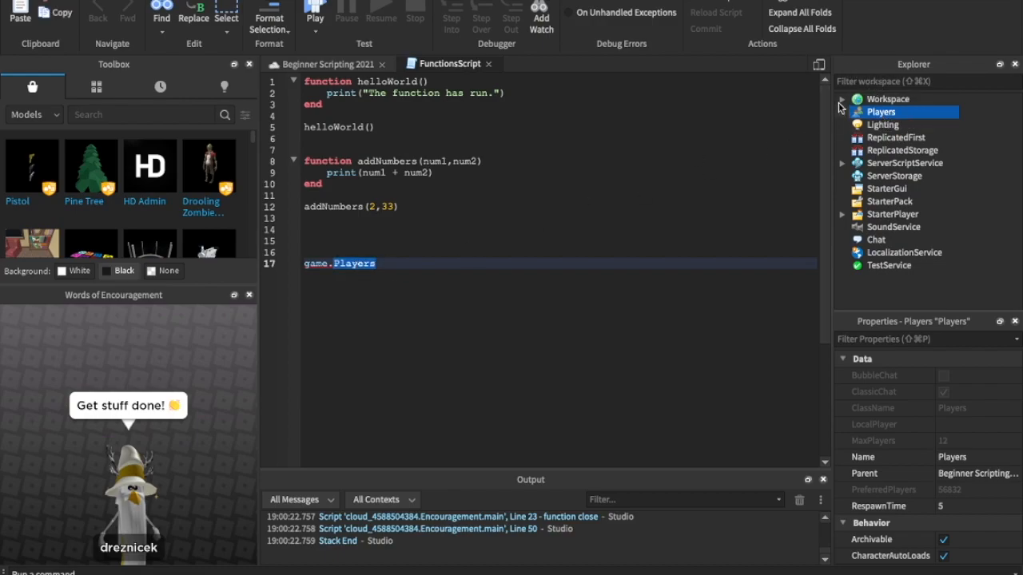
left_click(844, 99)
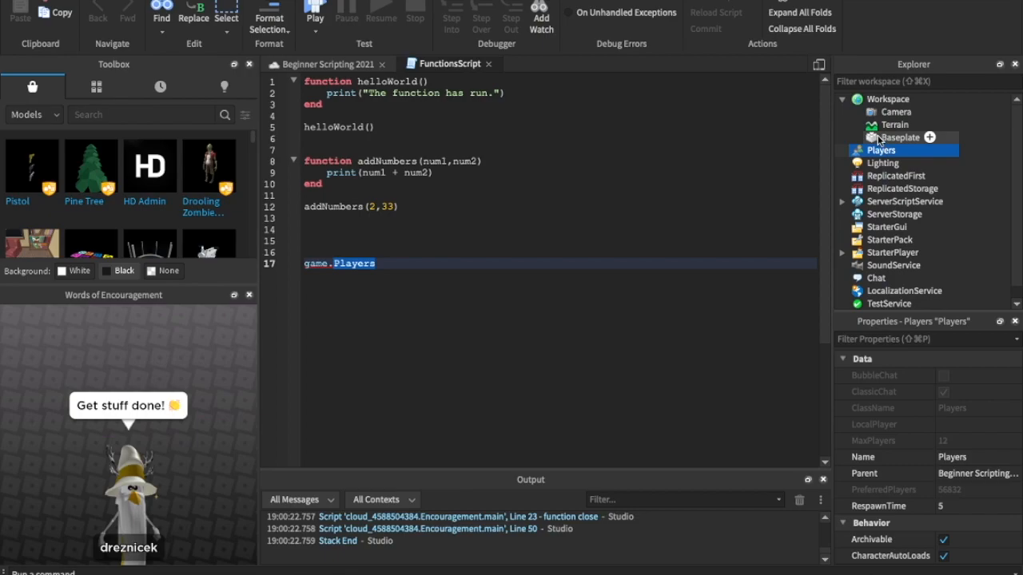
mouse_move(411, 275)
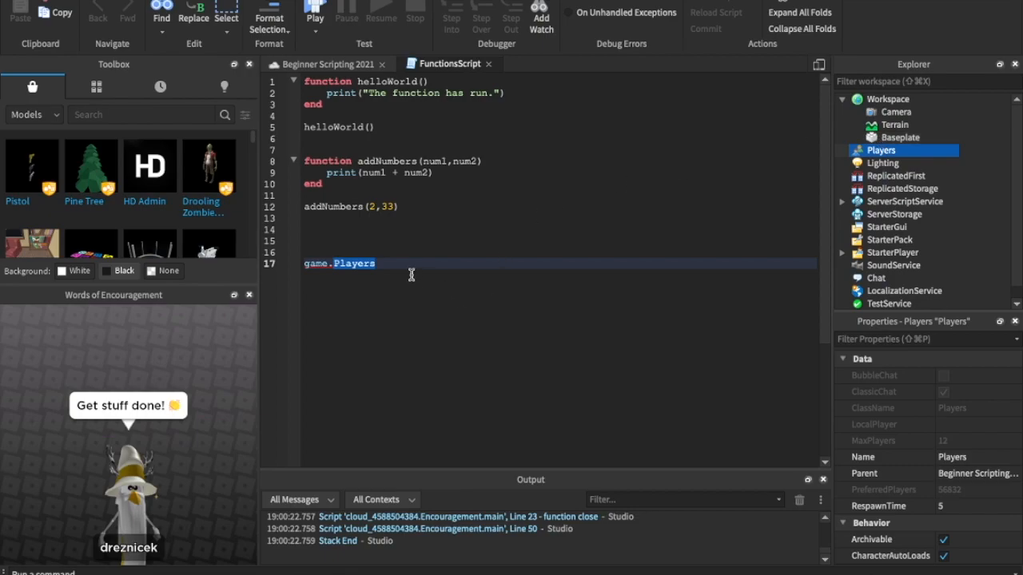
Extend line 17 to game.Workspace.Baseplate, then select the Workspace.Baseplate part to remove it
type("Workspac")
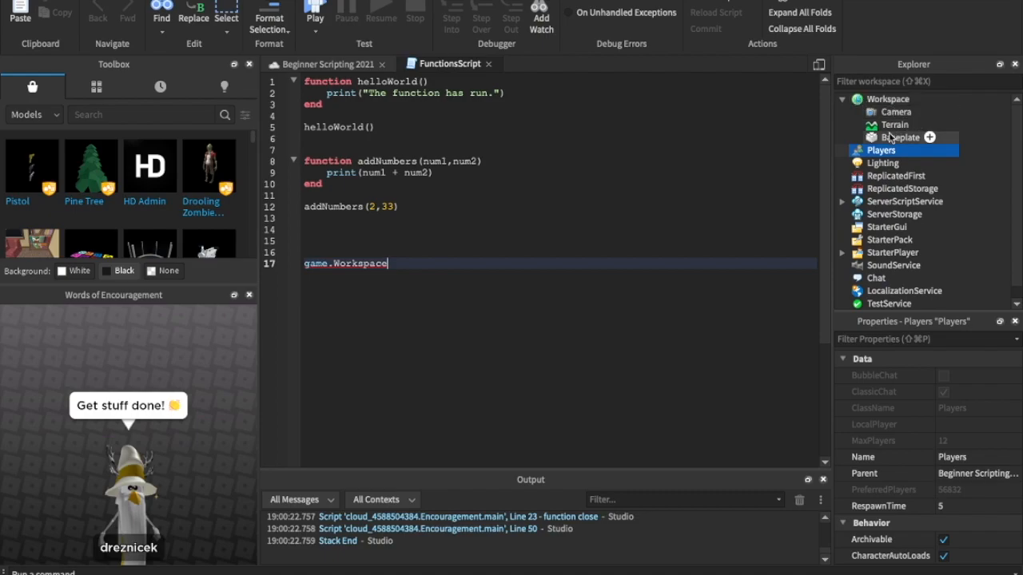
type(".")
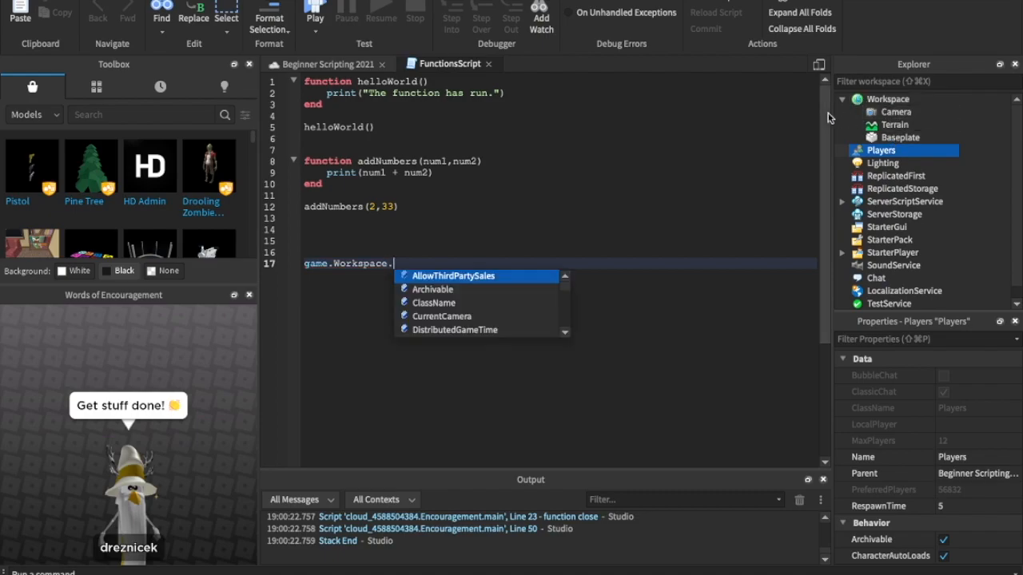
mouse_move(882, 115)
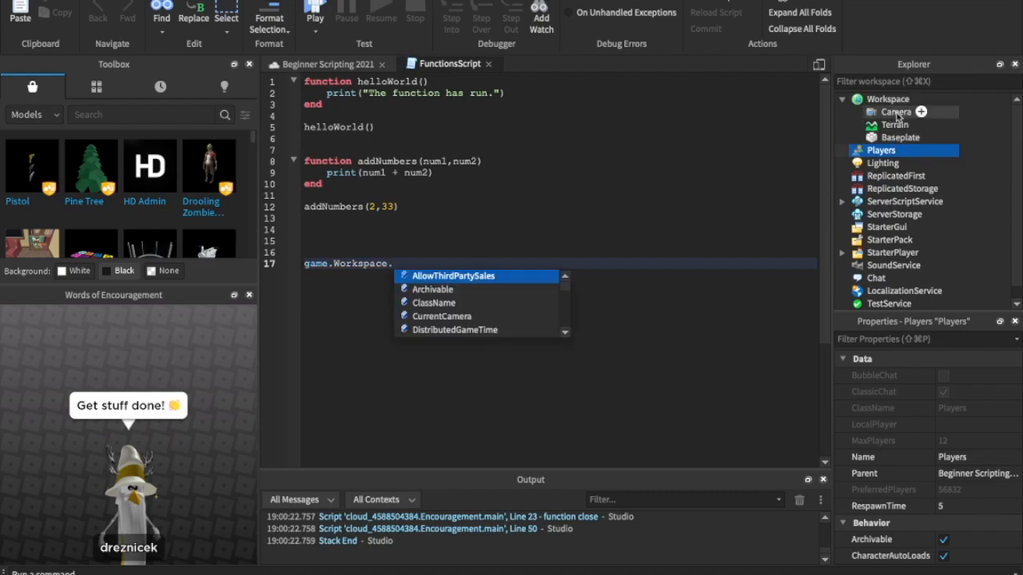
type("Baseplate")
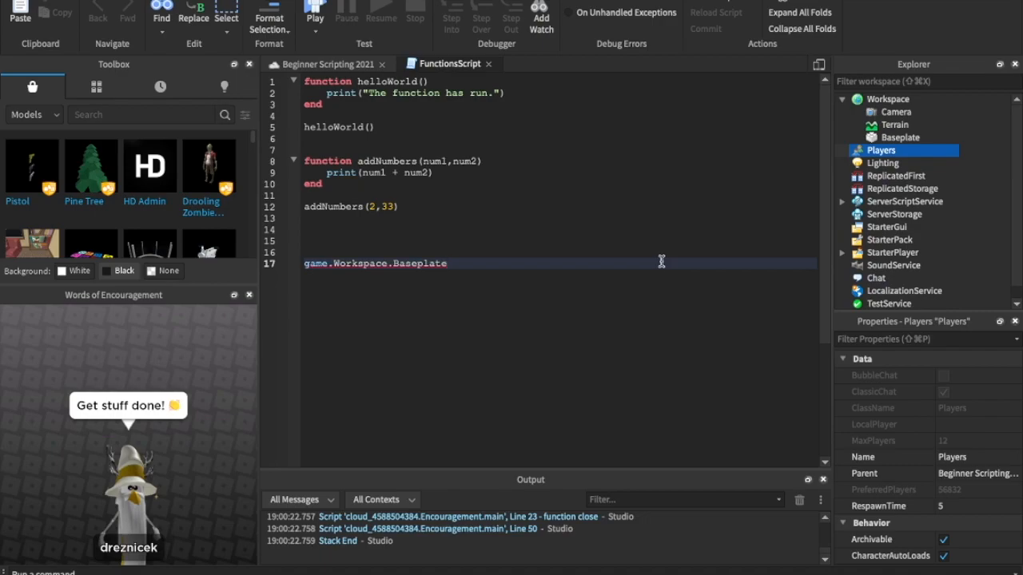
double_click(360, 263)
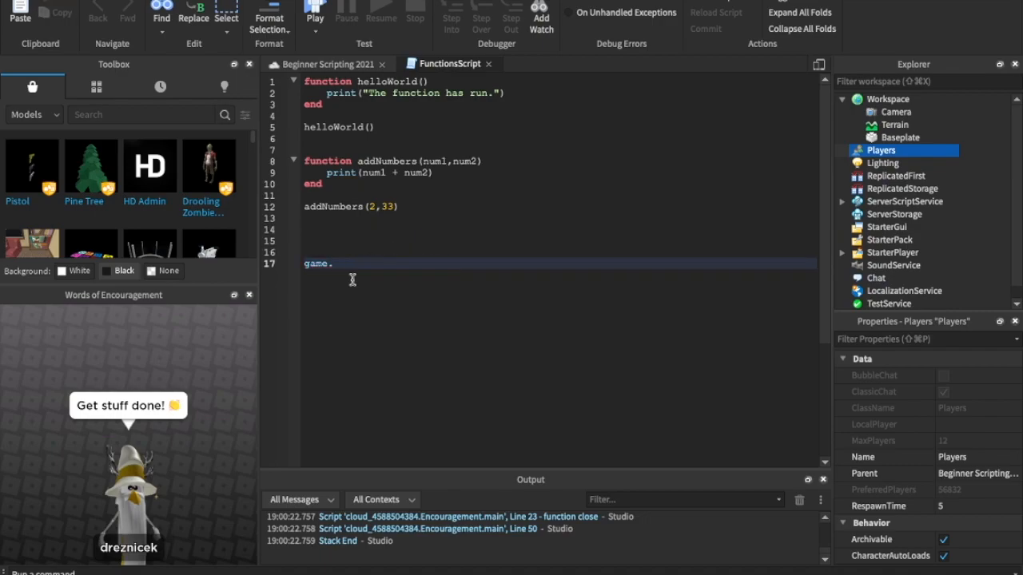
Complete line 17 as game.Players.PlayerAdded and collapse Workspace in the Explorer
type("Players")
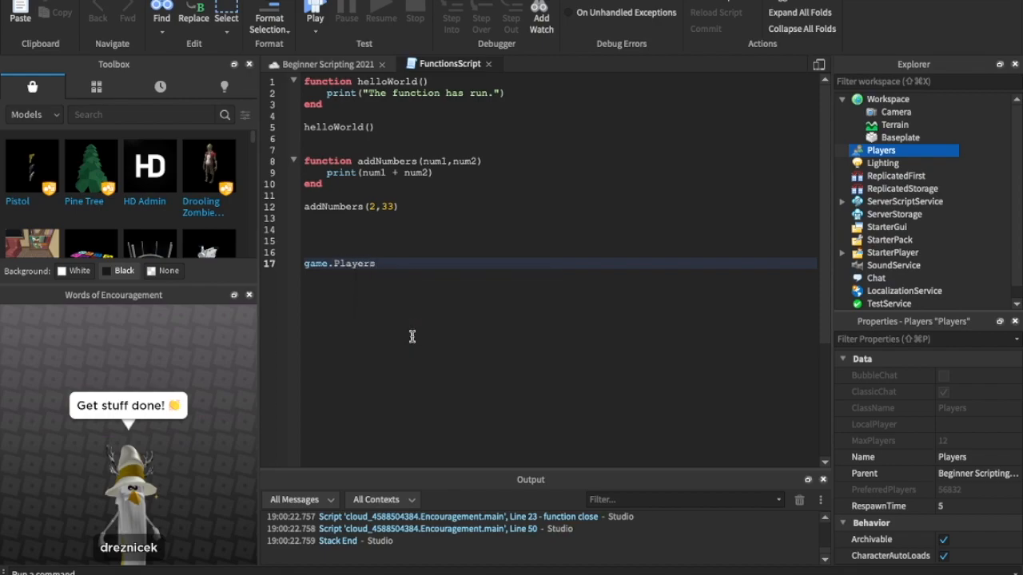
left_click(376, 262)
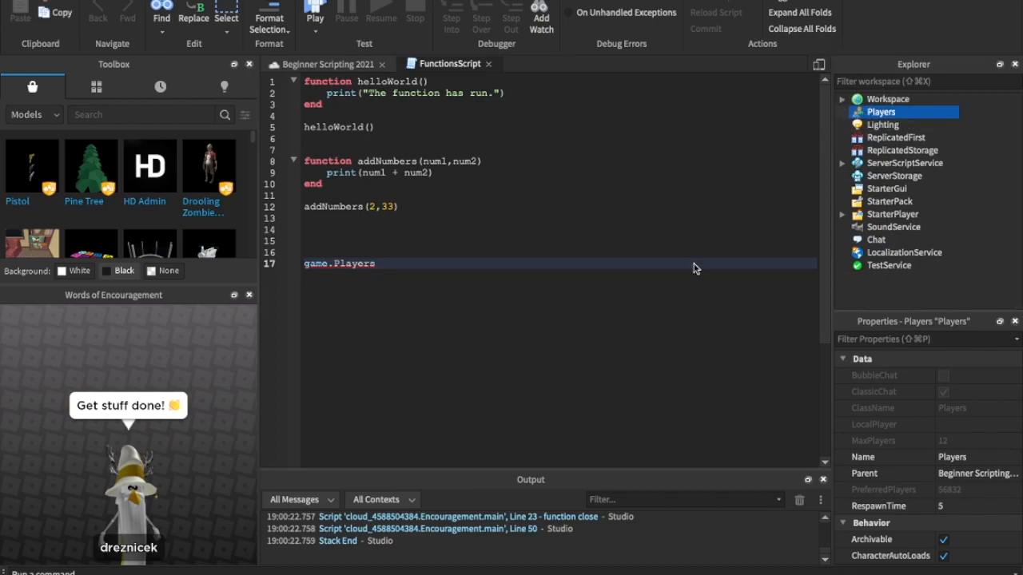
type(".")
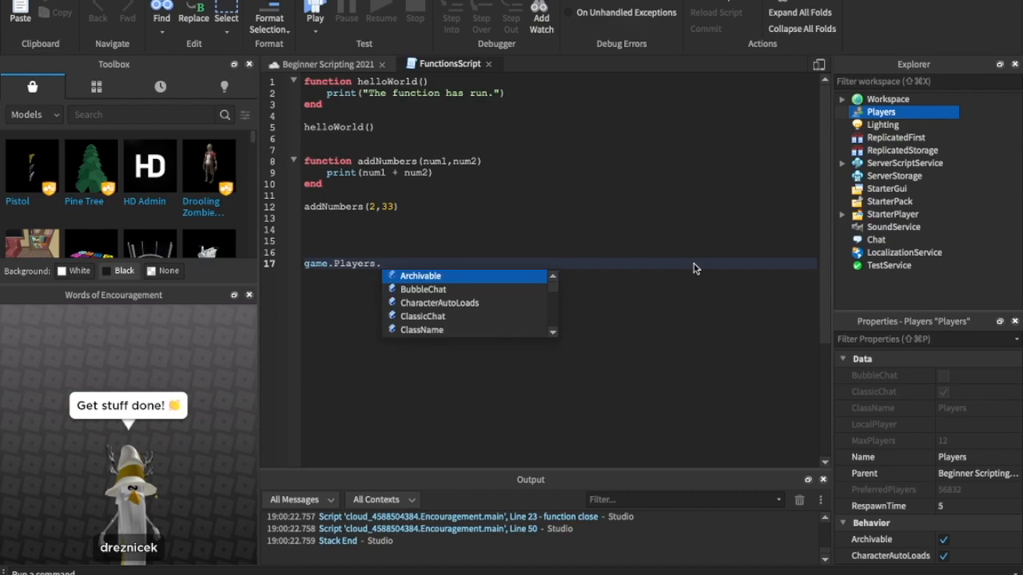
type(".Player")
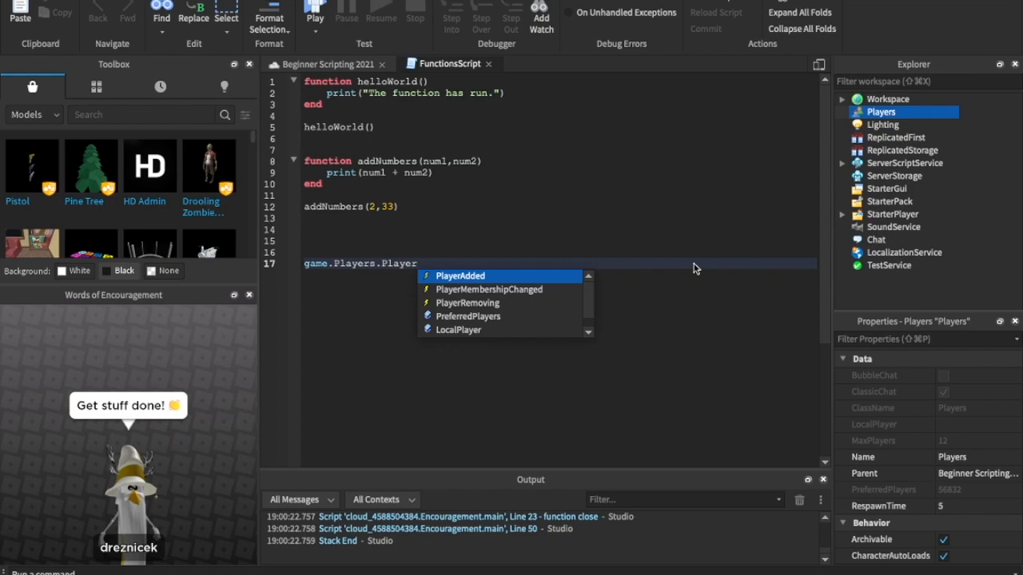
left_click(460, 275)
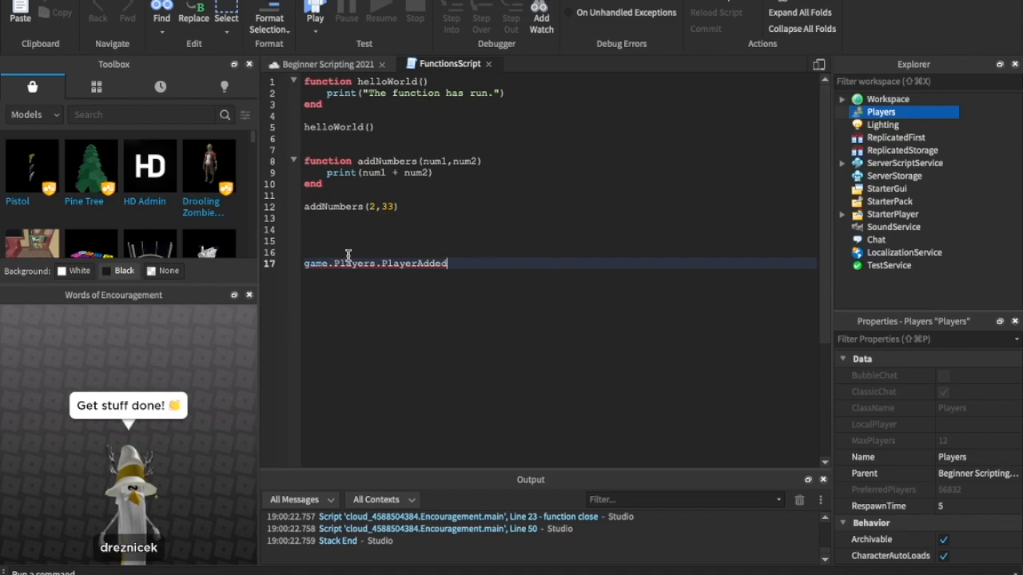
mouse_move(441, 282)
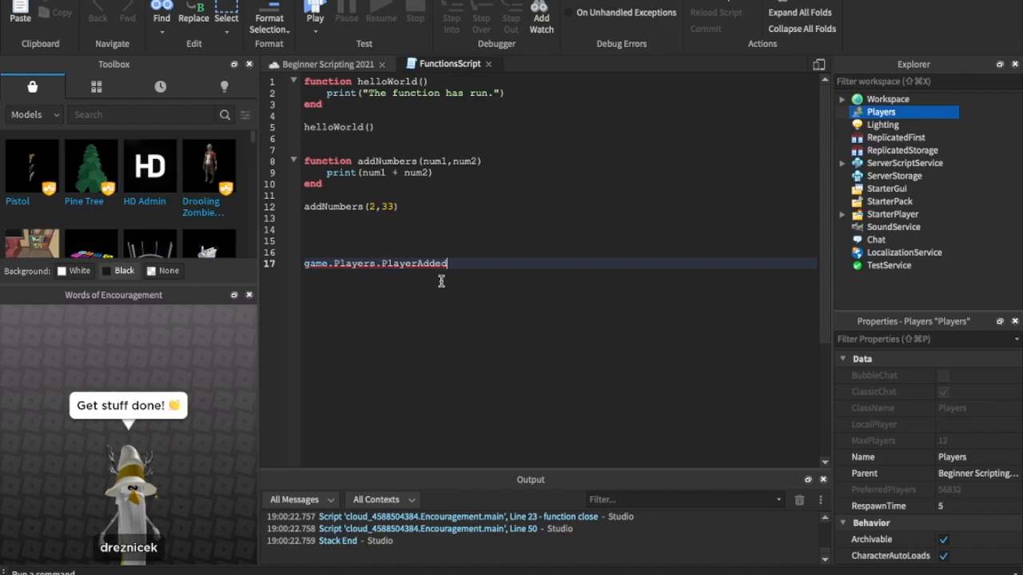
Append :Connect(function() … end) to PlayerAdded and move to the line above the connection
type(":Conne")
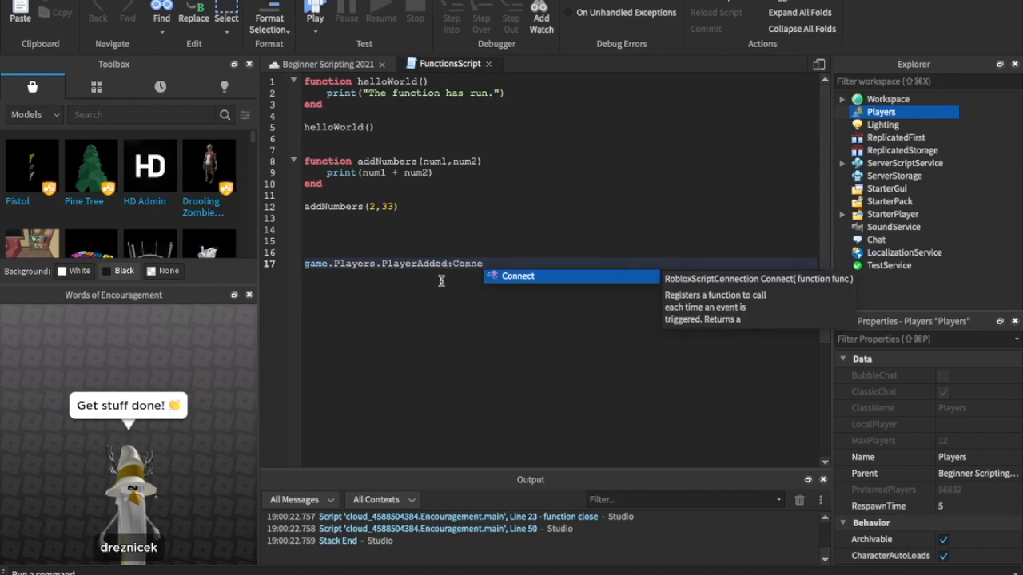
key("Tab")
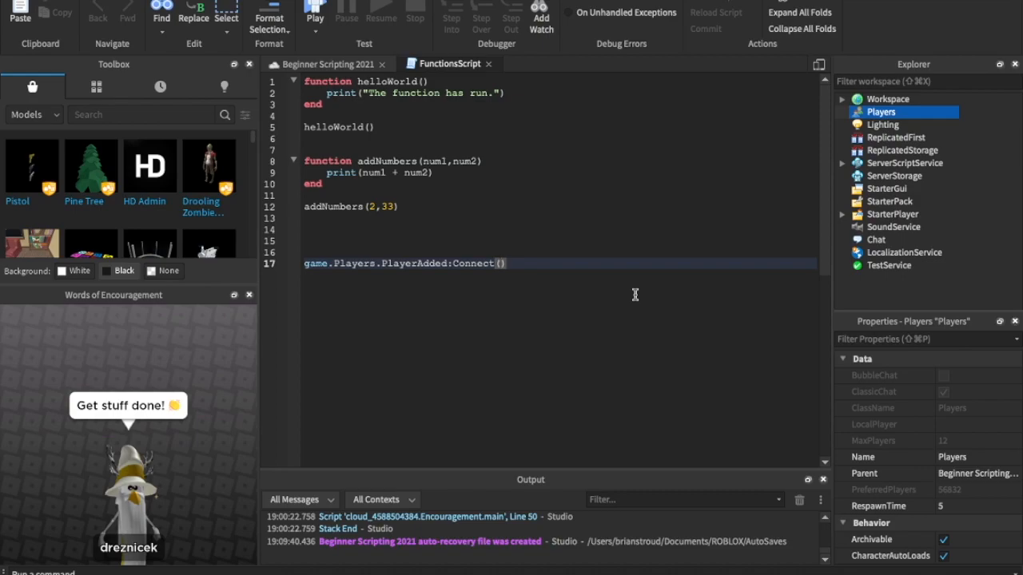
type("function")
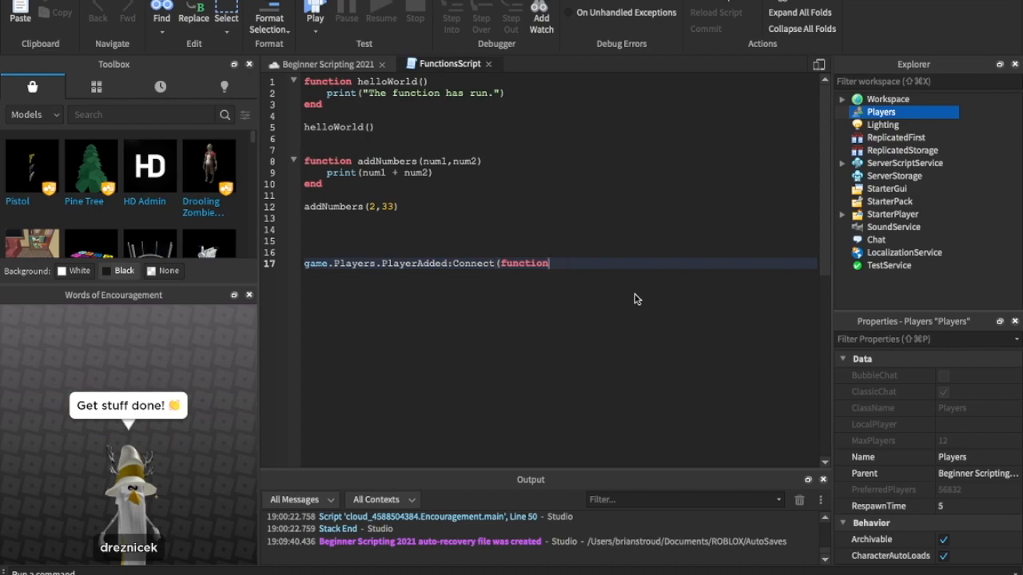
type("()")
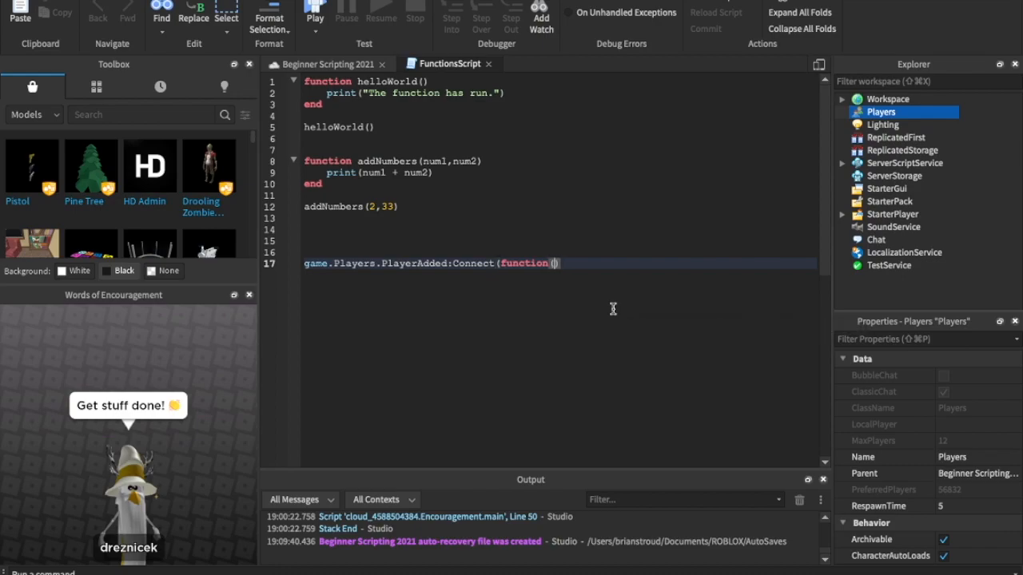
key("Enter")
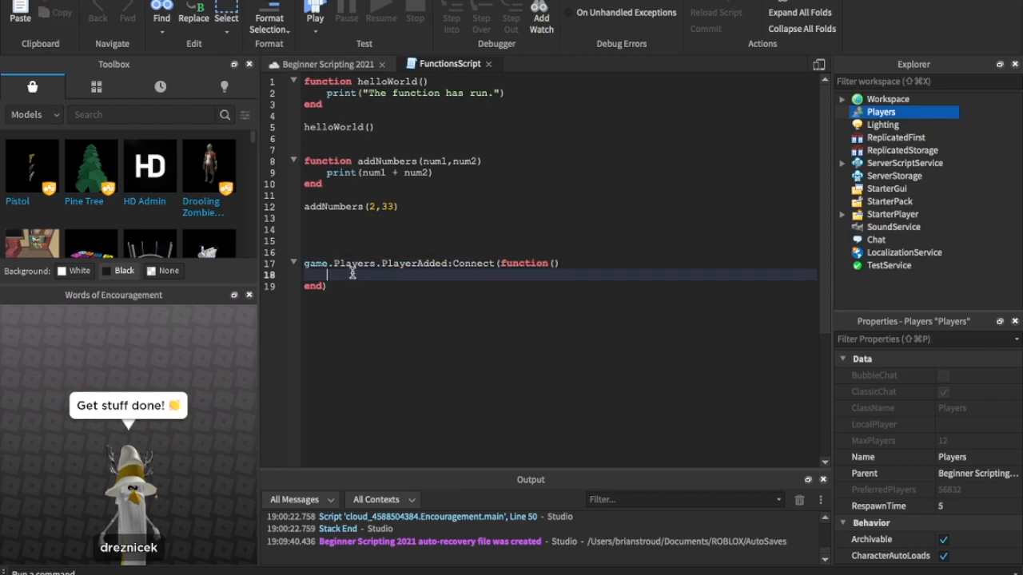
mouse_move(466, 287)
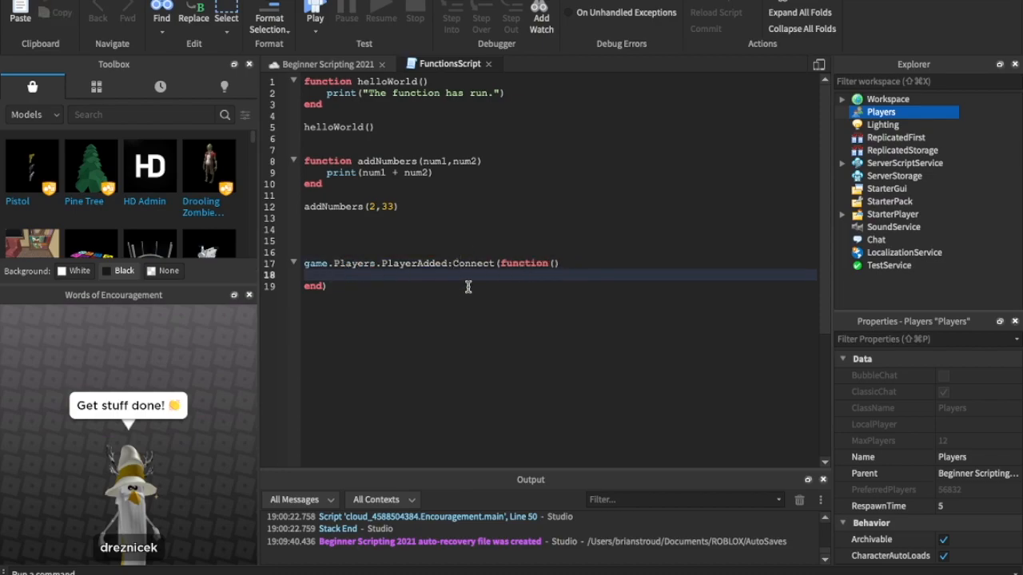
left_click(377, 240)
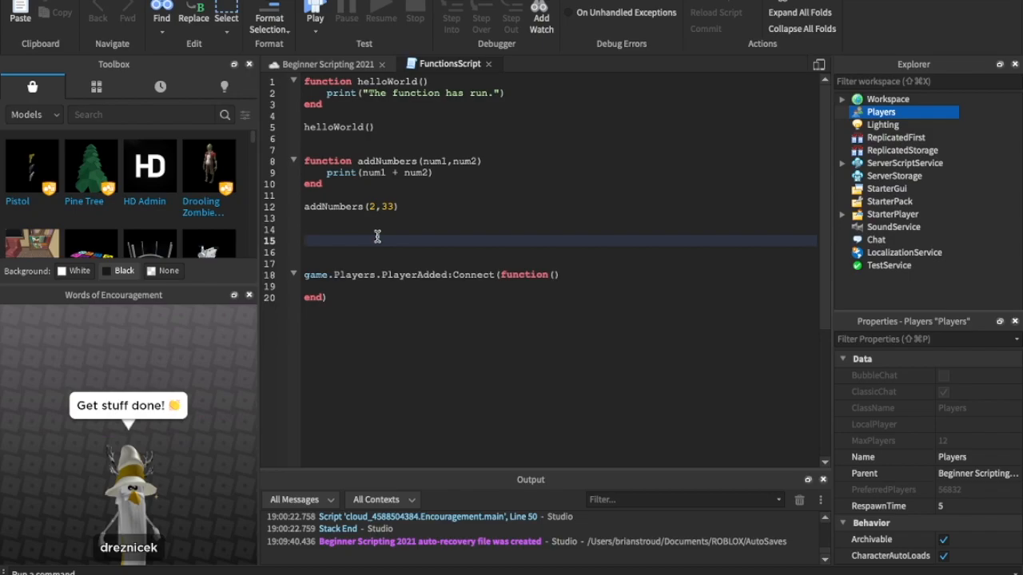
Define function playerJoinedTheGame() printing "A player has joined the game!"
type("function")
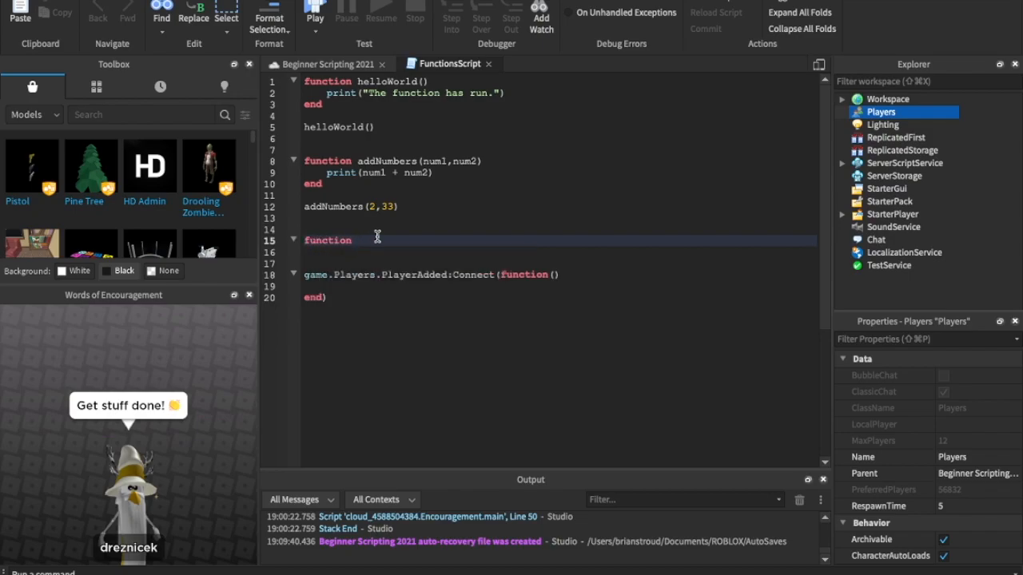
type("player")
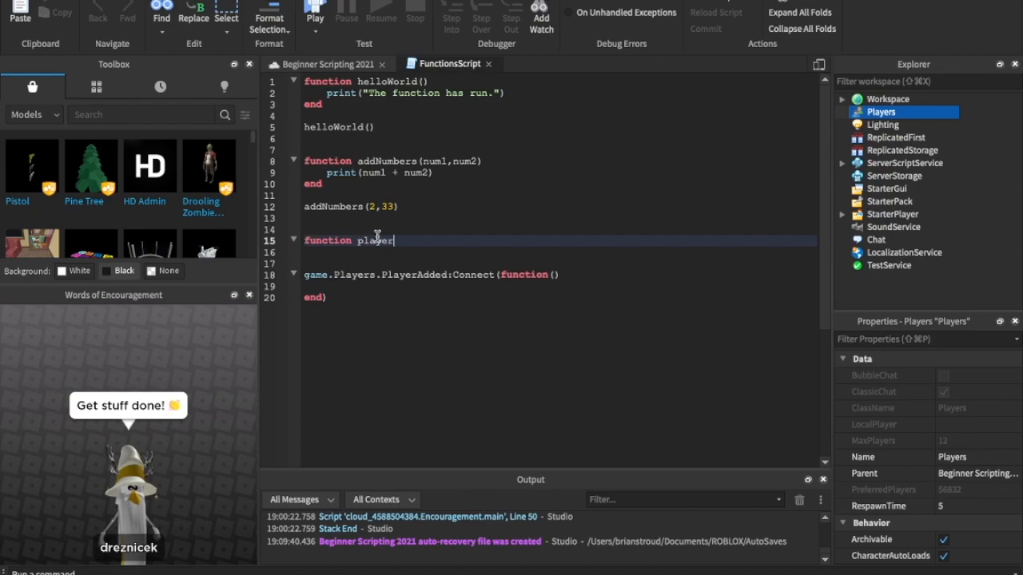
type("JoinedThe")
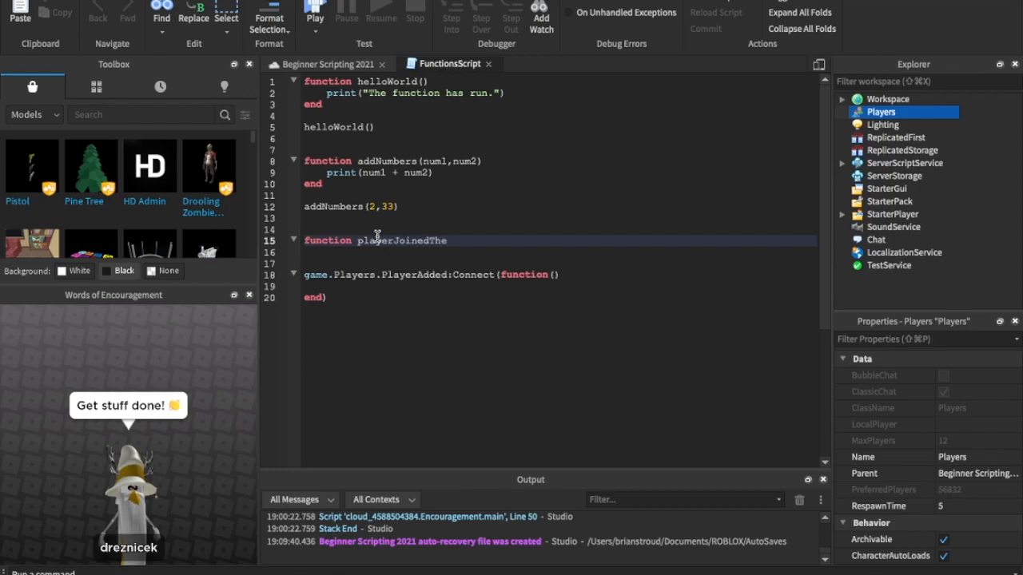
type("Game(")
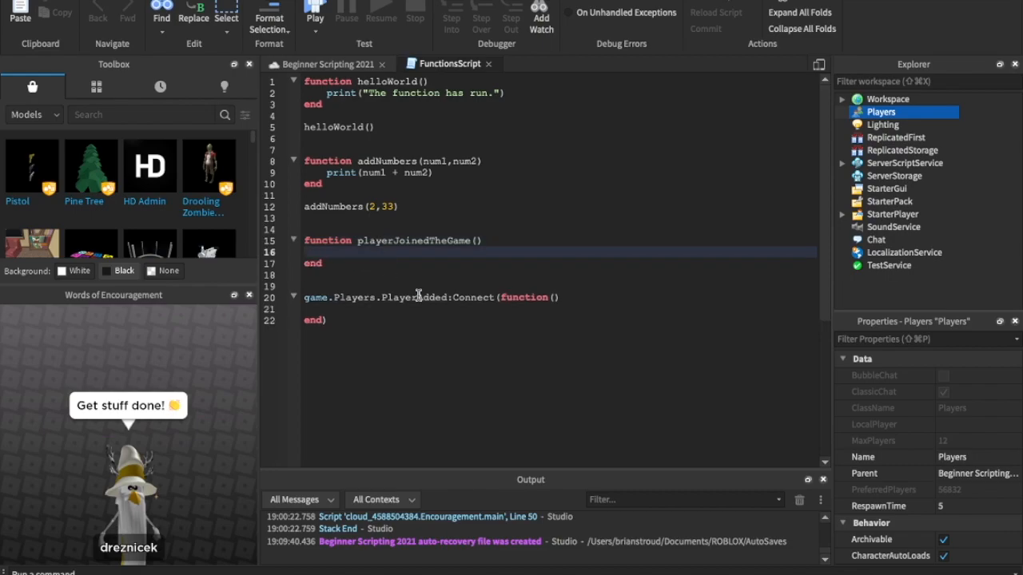
type("print(\" \")")
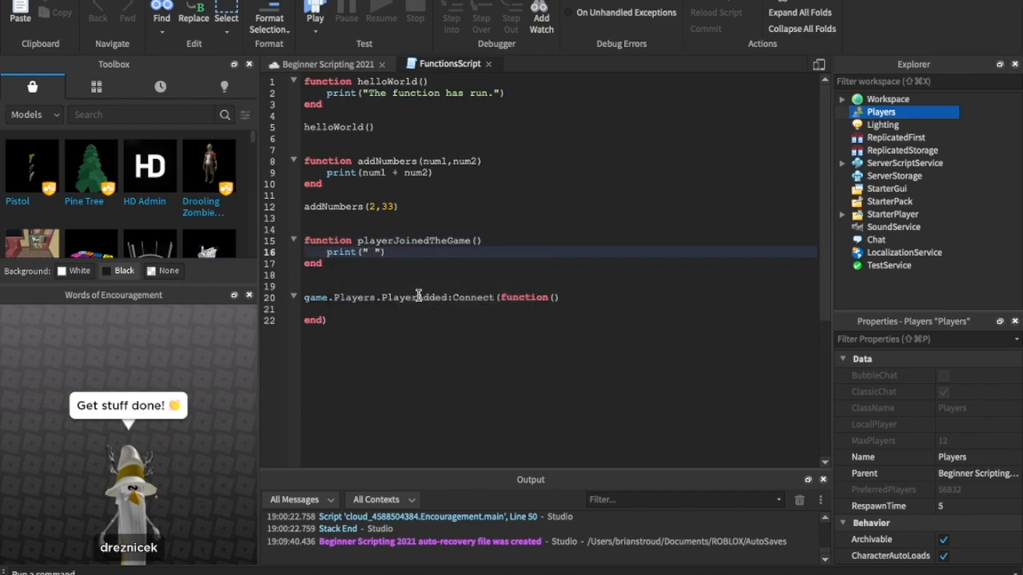
type("A player has joi")
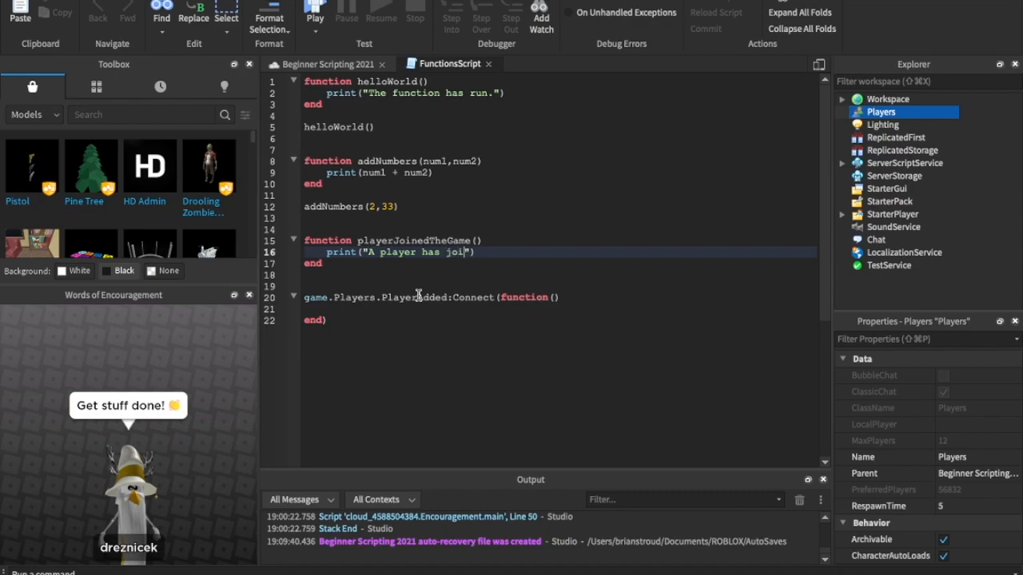
type("ned the game!")
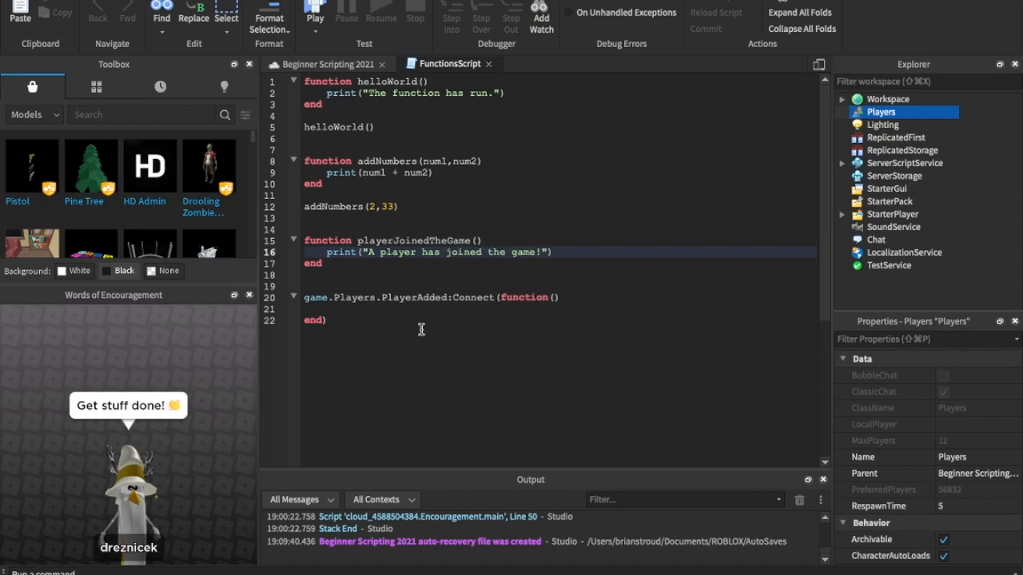
Call playerJoinedTheGame() inside the PlayerAdded handler
type("pl")
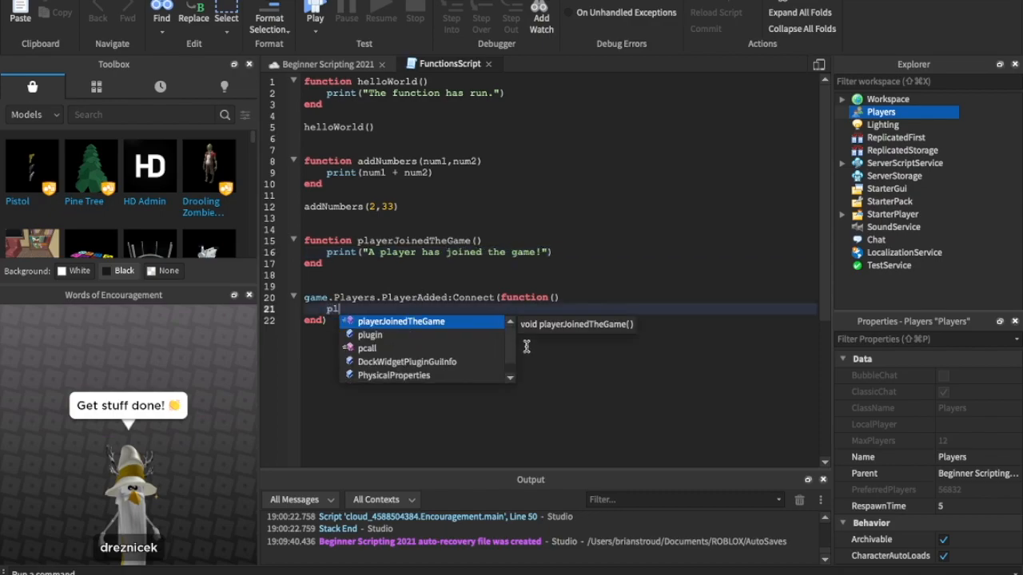
key("Tab")
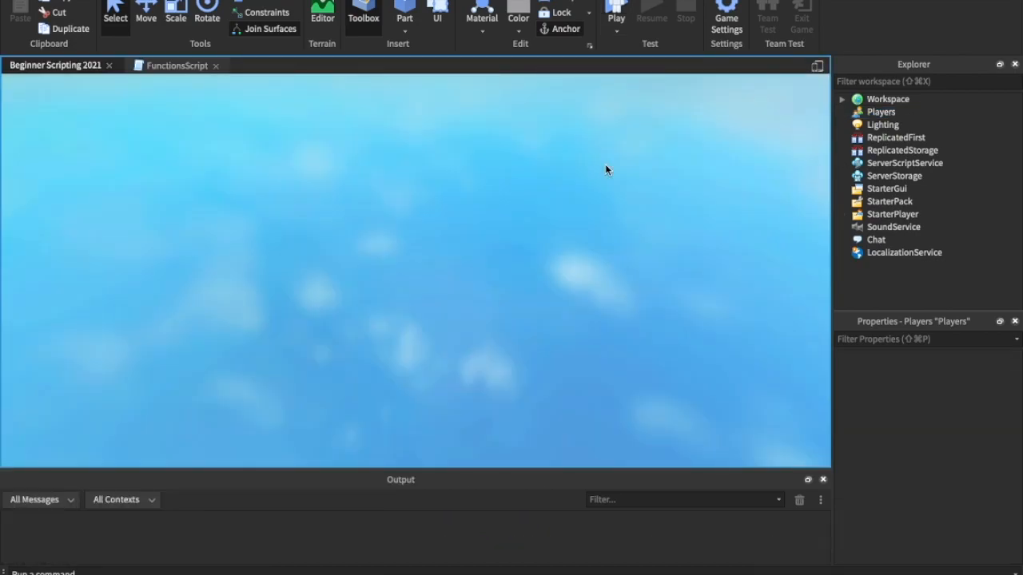
Run a playtest, inspect the Players service and the joined player, and confirm the join message printed
left_click(623, 16)
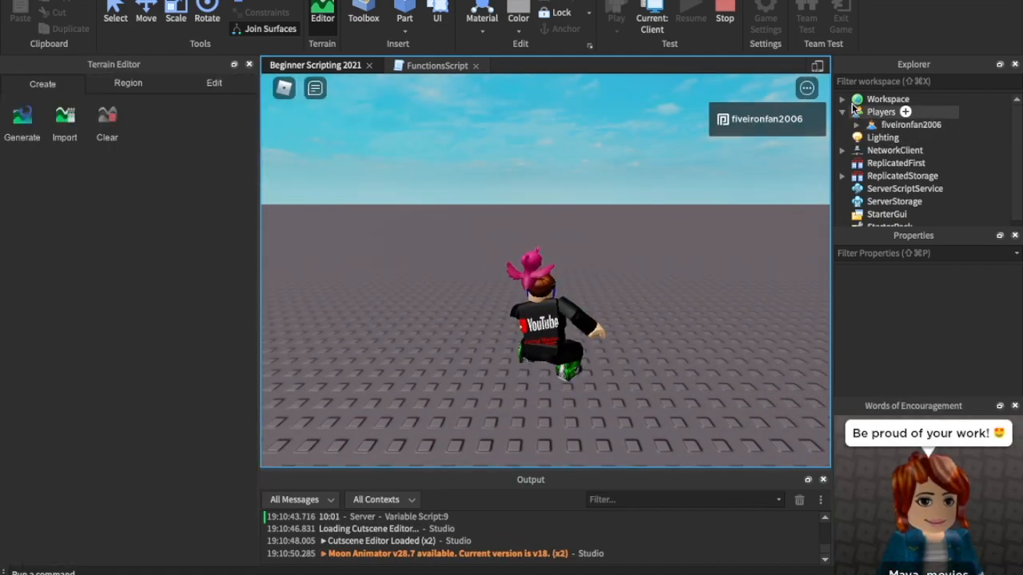
left_click(880, 112)
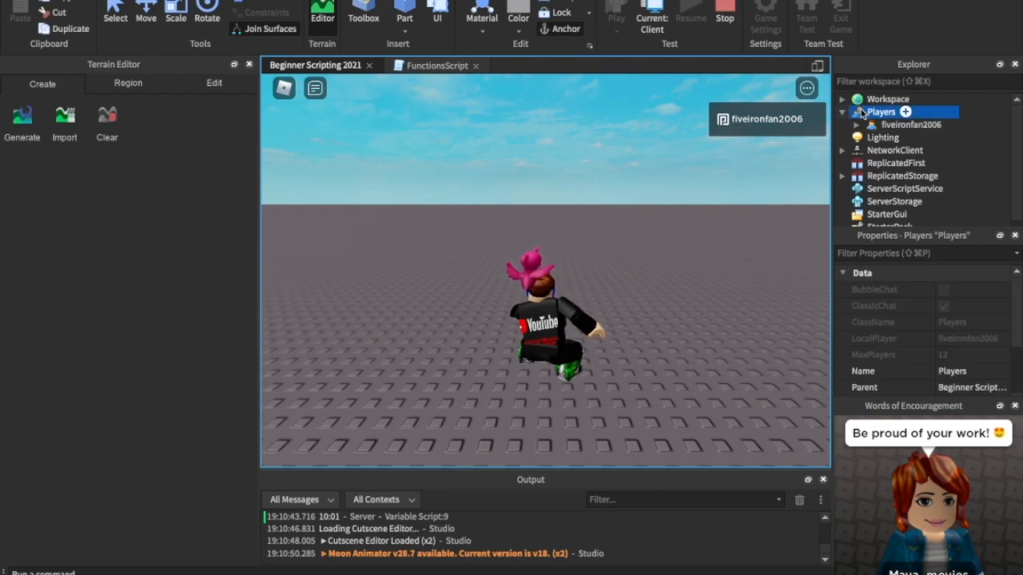
left_click(911, 125)
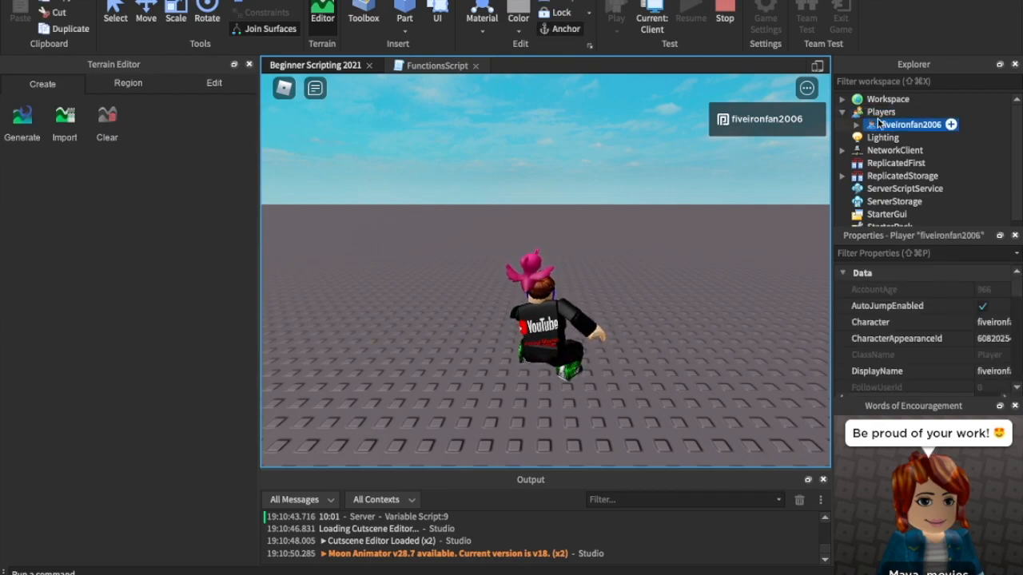
left_click(881, 111)
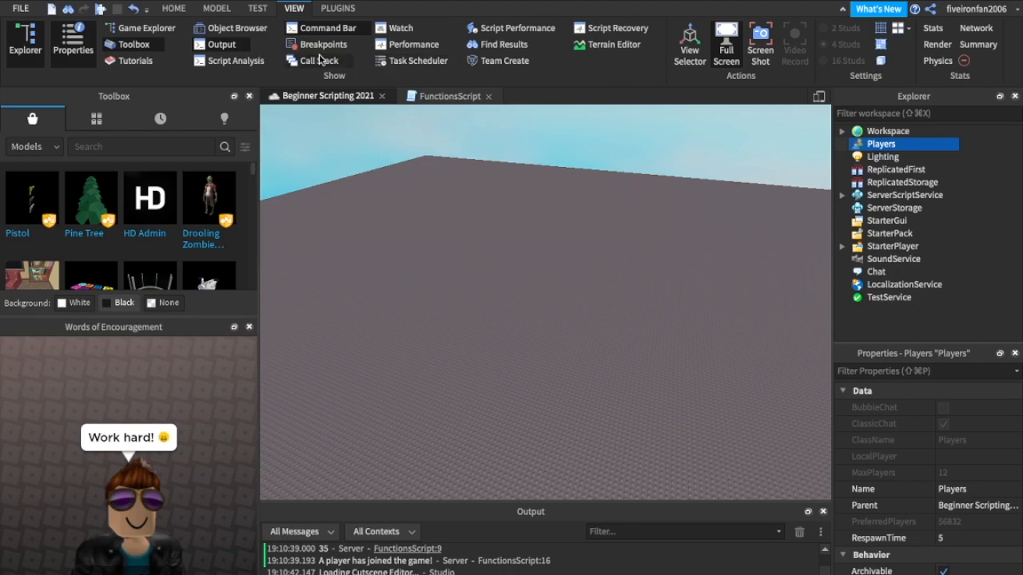
mouse_move(259, 30)
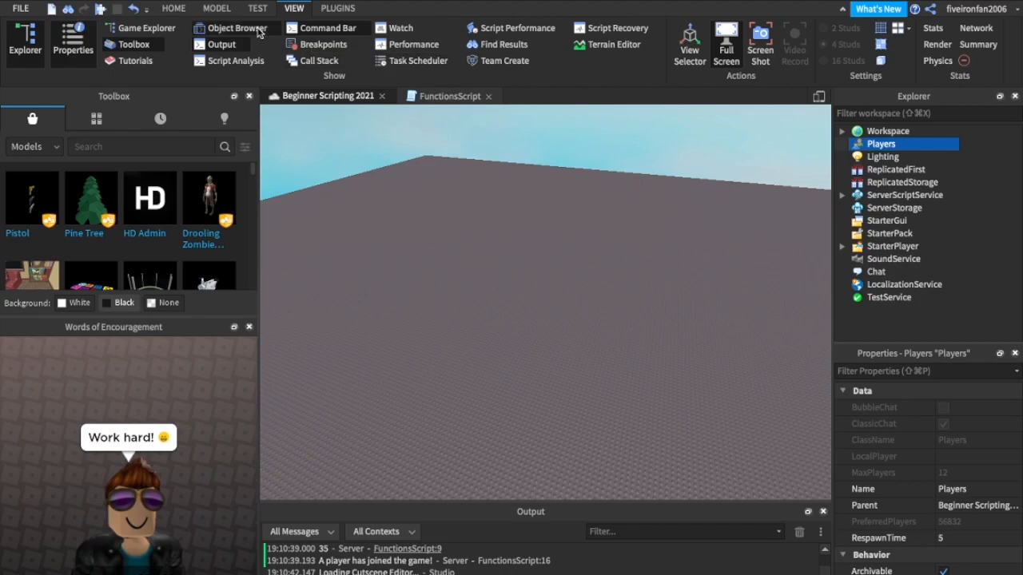
Show the Object Browser and select the Part class to list its members and summary
left_click(237, 29)
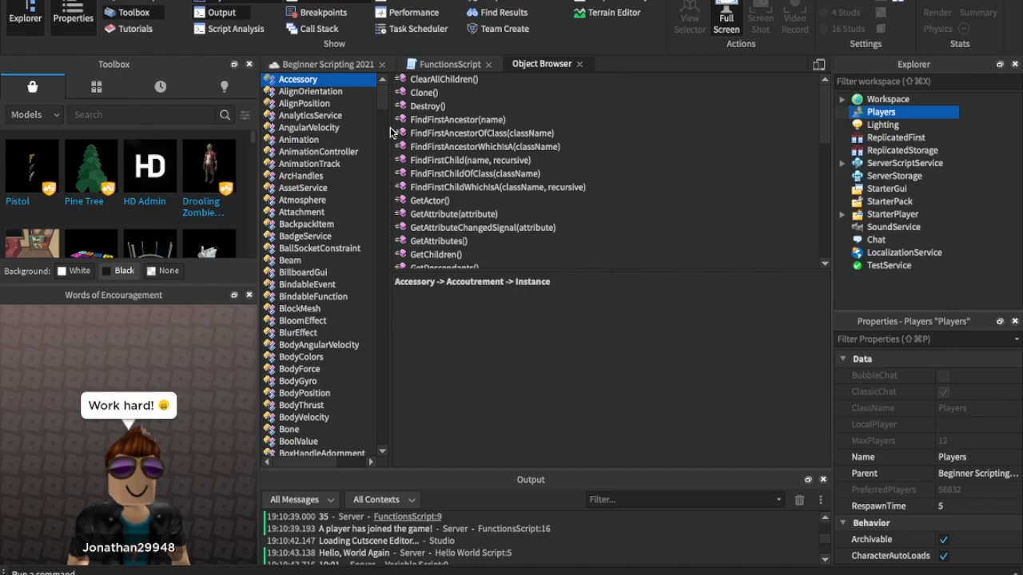
mouse_move(293, 259)
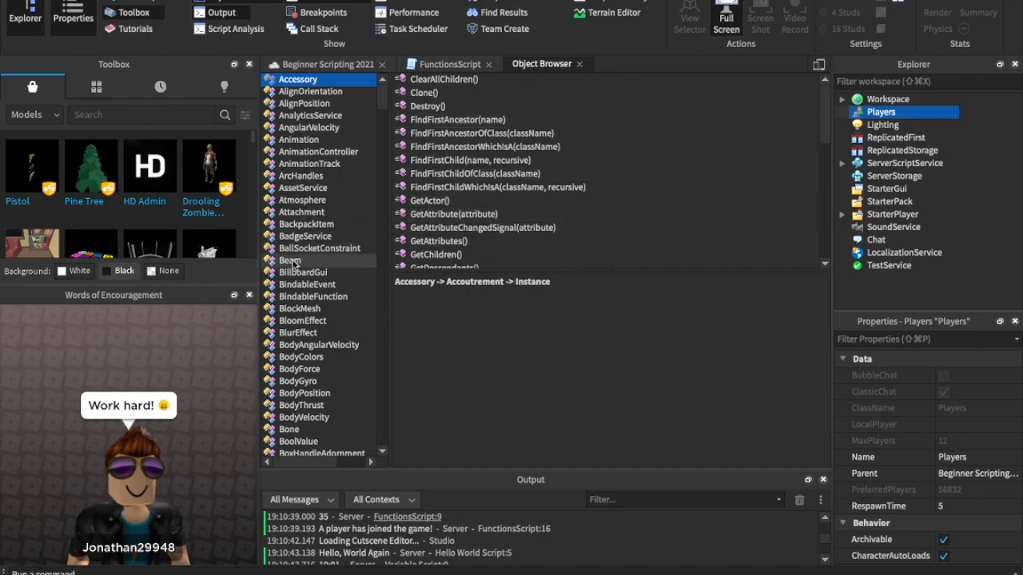
scroll("down", 3)
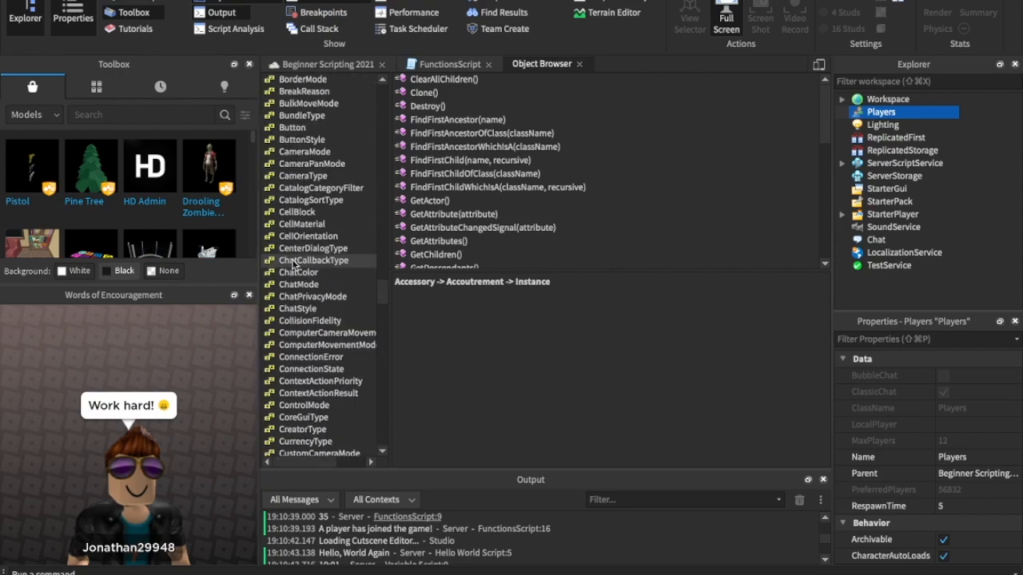
scroll("down", 3)
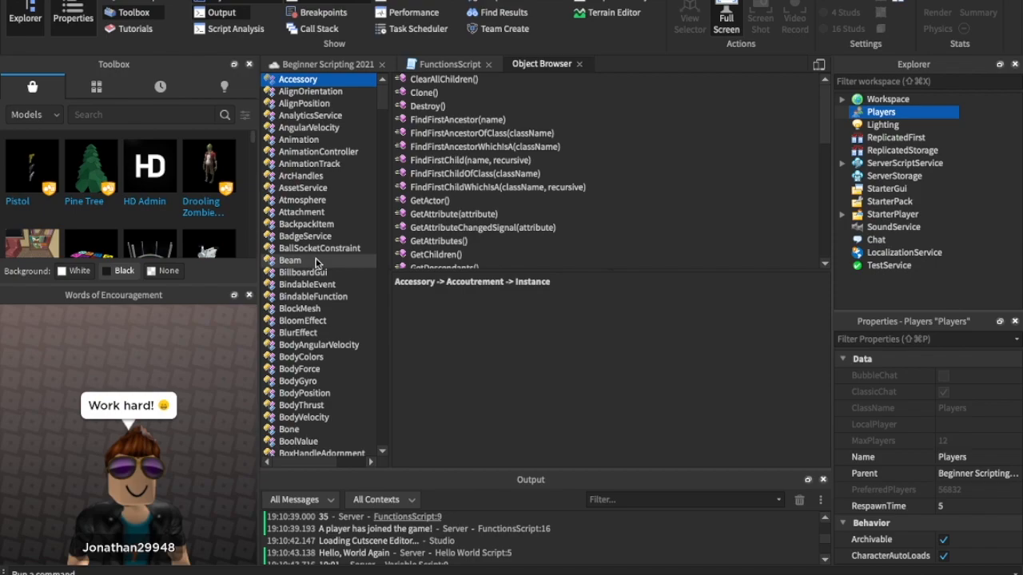
scroll("down", 3)
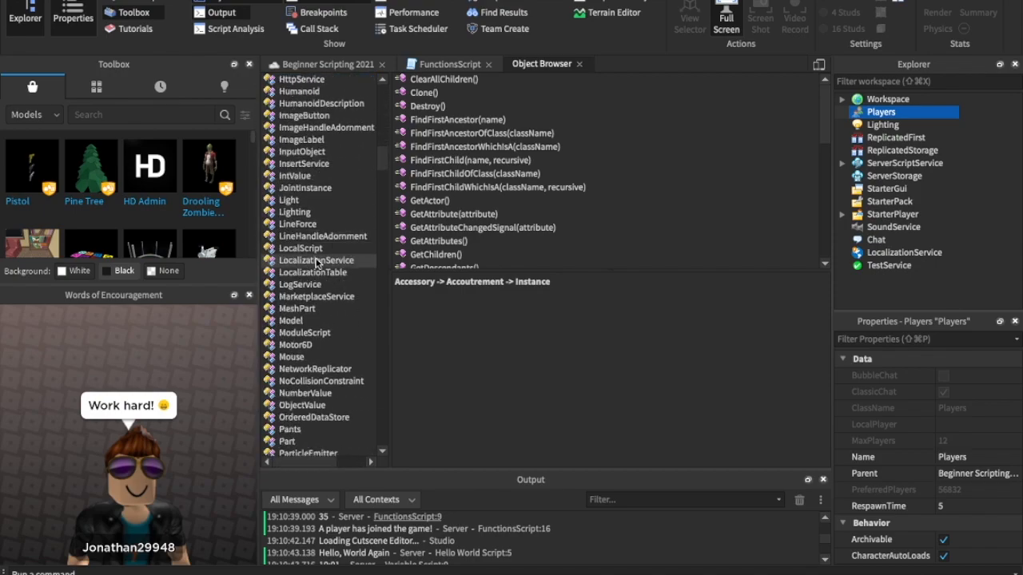
scroll("down", 3)
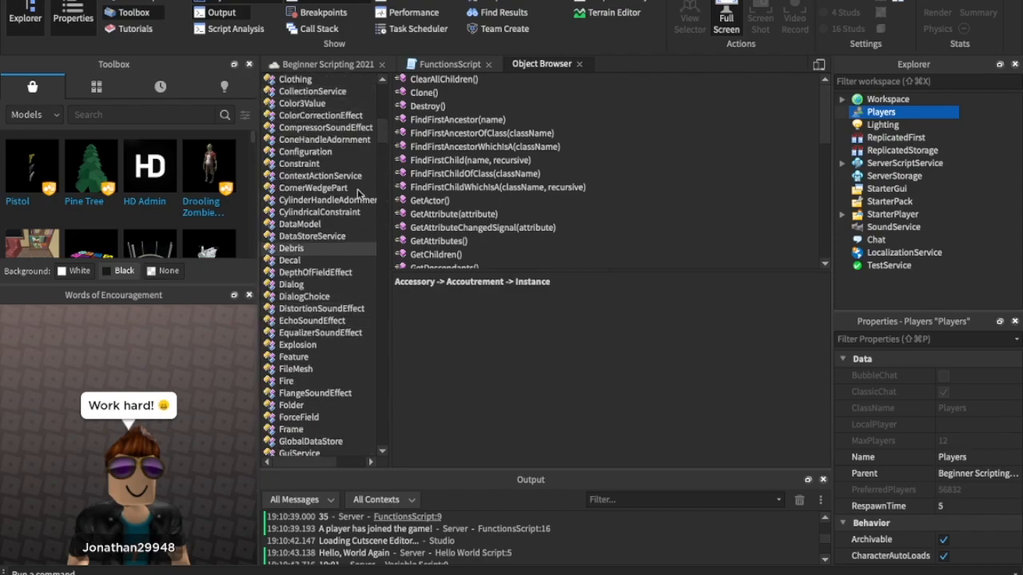
scroll("down", 3)
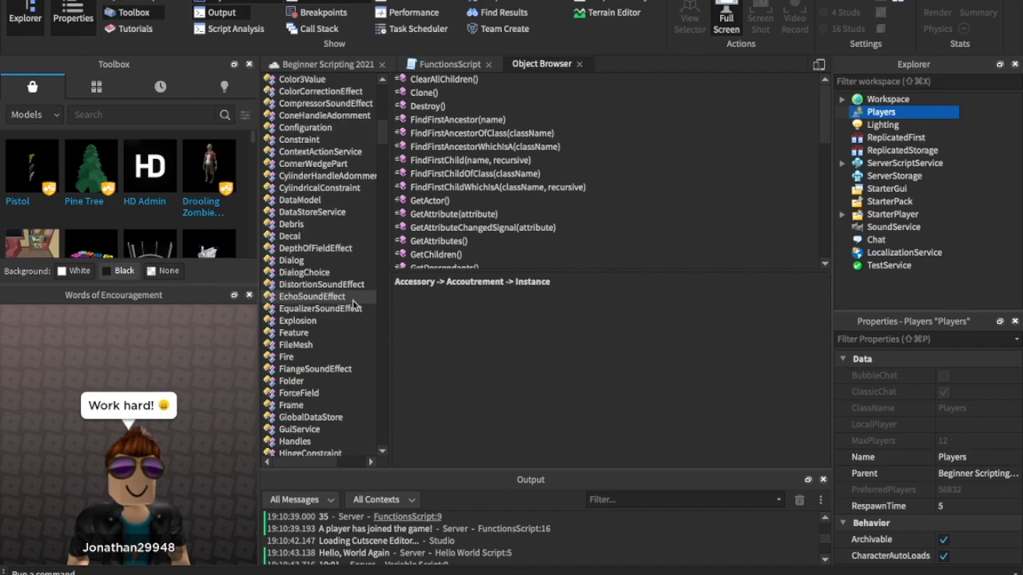
scroll("down", 3)
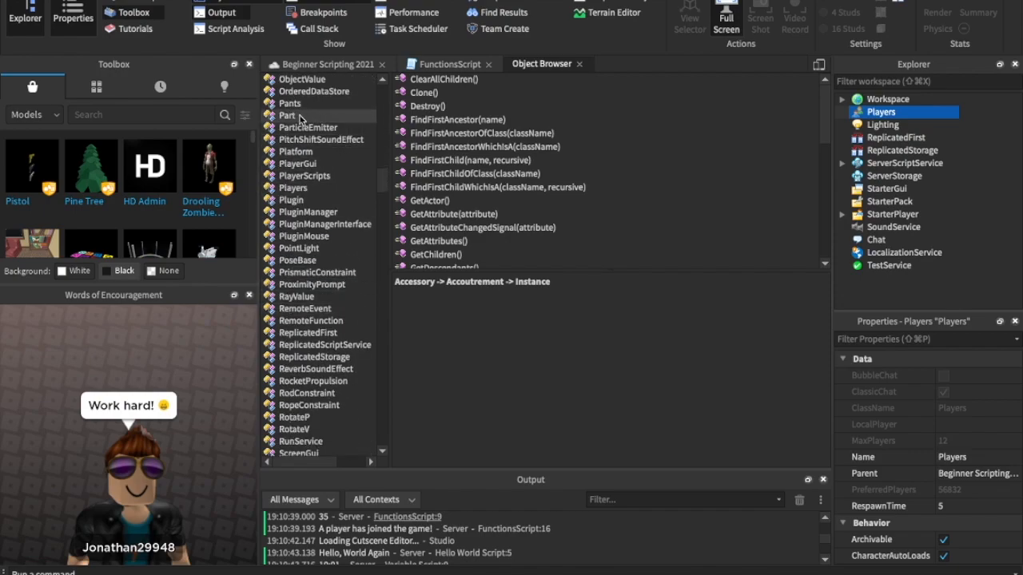
left_click(286, 115)
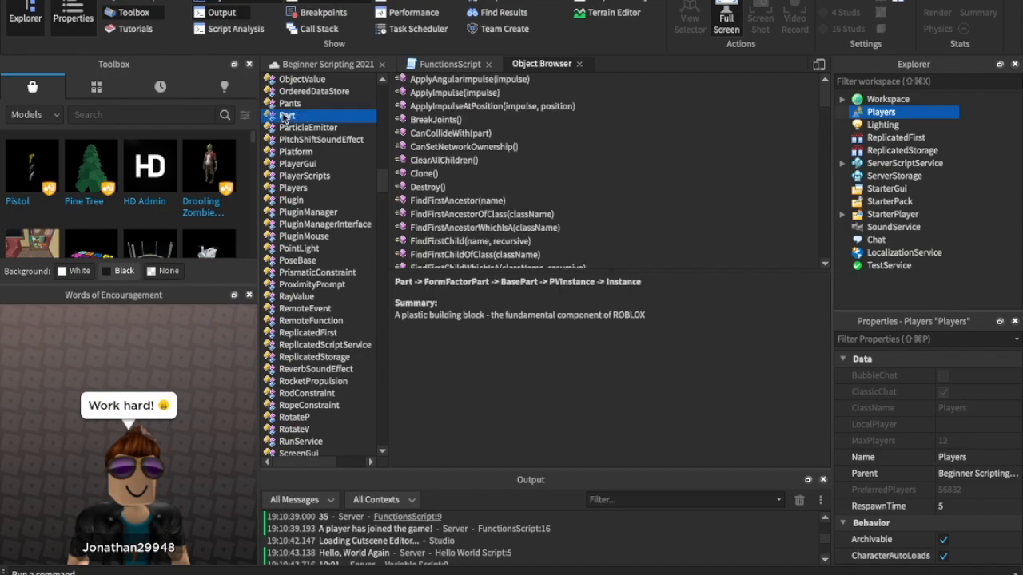
Scroll Part's members to the Touched and TouchEnded events, then select the Players class
scroll("down", 3)
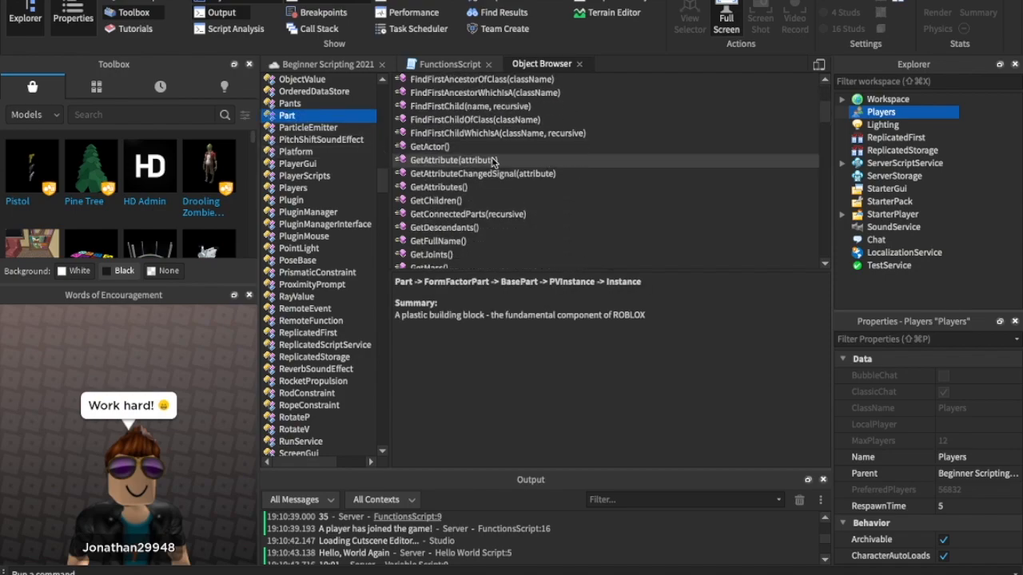
scroll("down", 3)
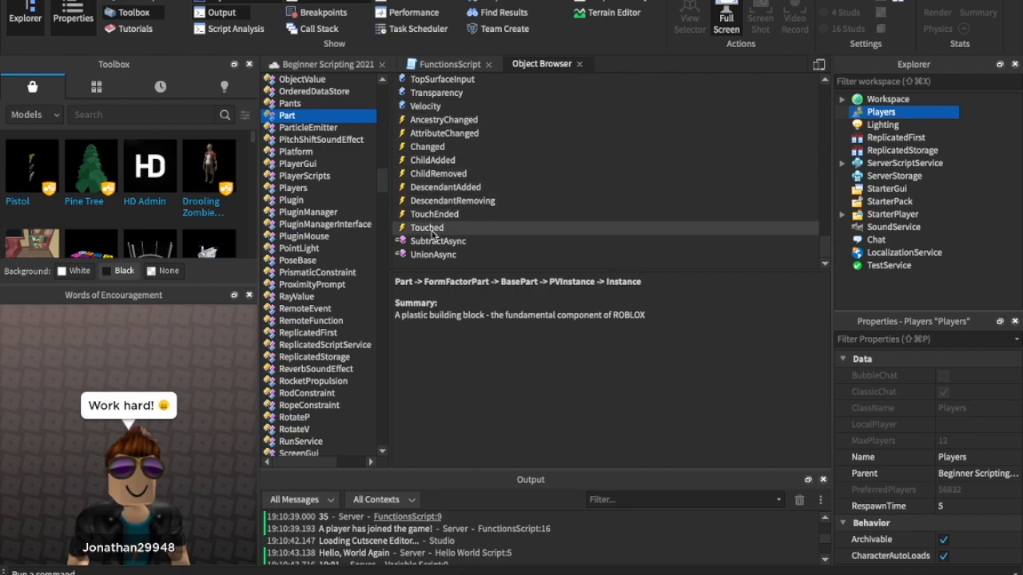
mouse_move(470, 160)
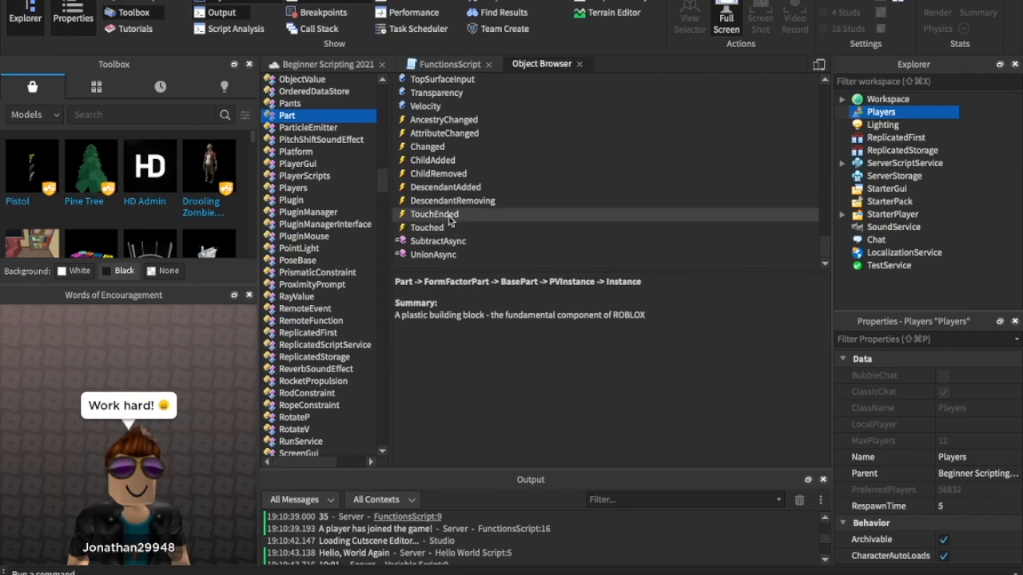
mouse_move(438, 217)
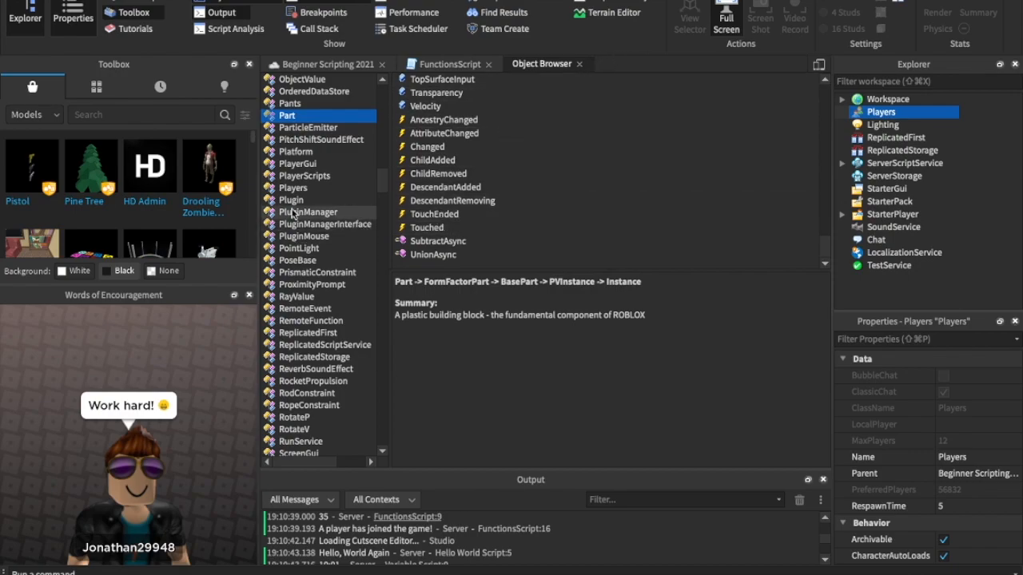
left_click(294, 187)
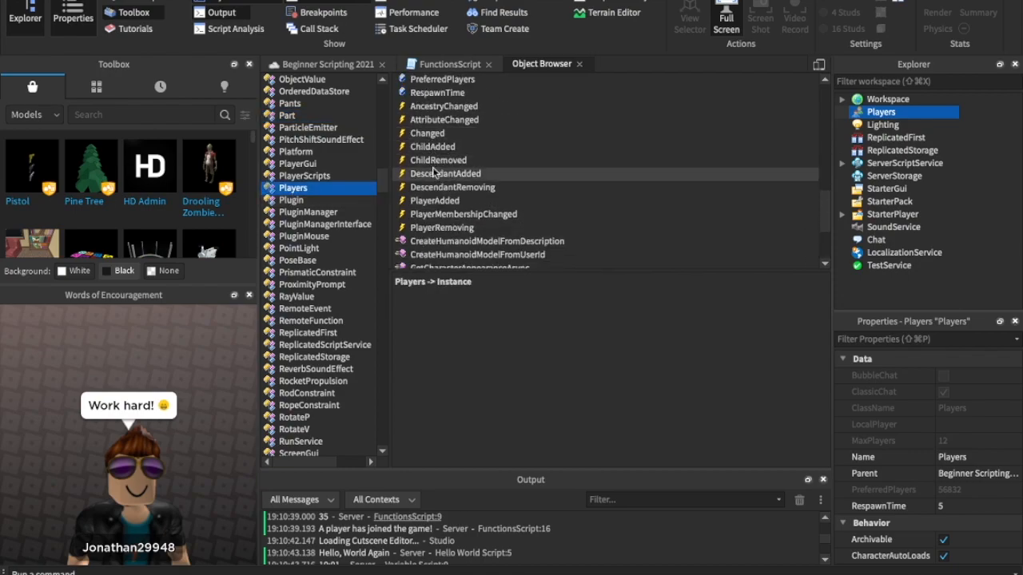
mouse_move(487, 205)
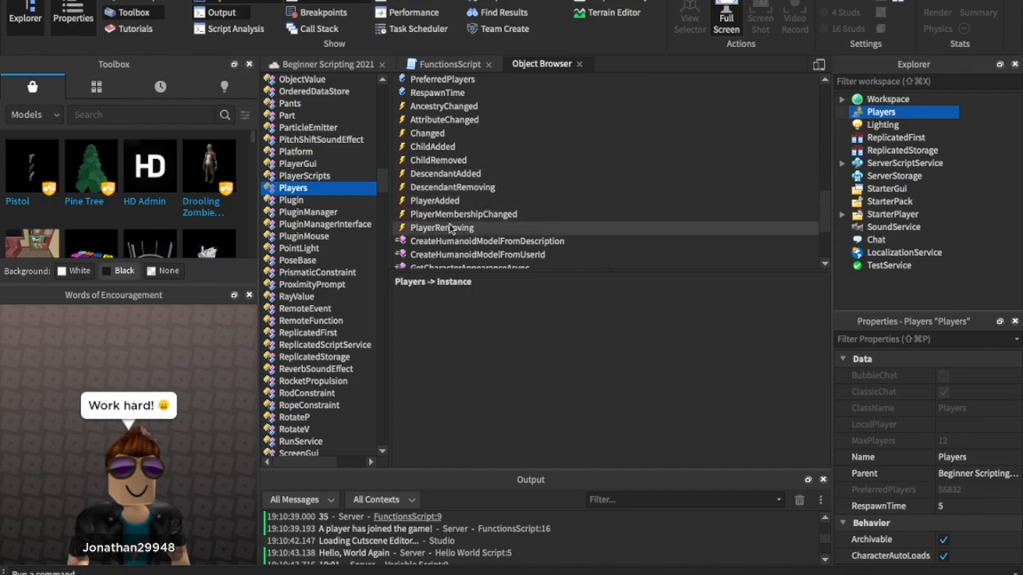
Review Players events like PlayerAdded, view the Sound class's members, then return to FunctionsScript
scroll("down", 3)
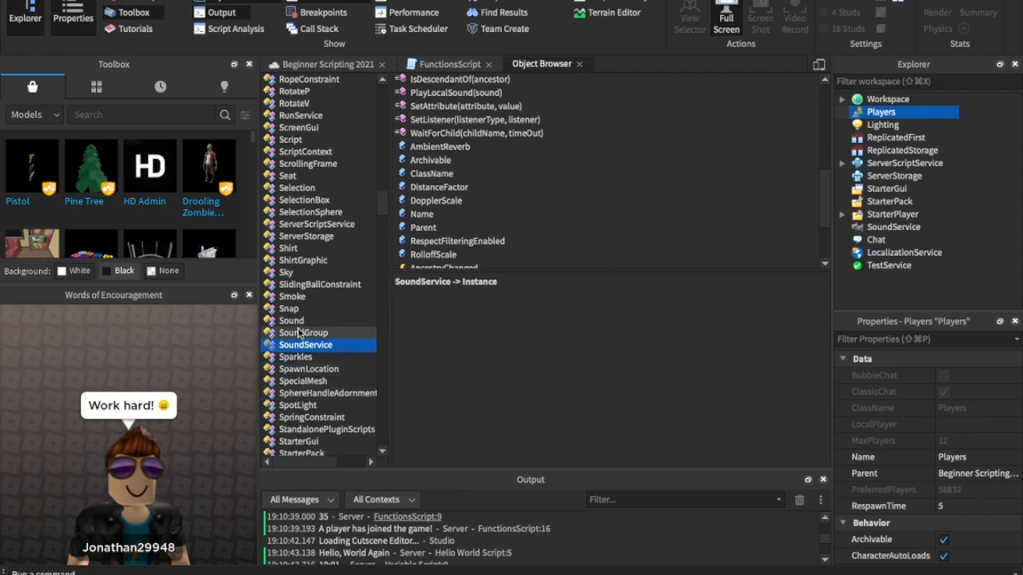
left_click(291, 319)
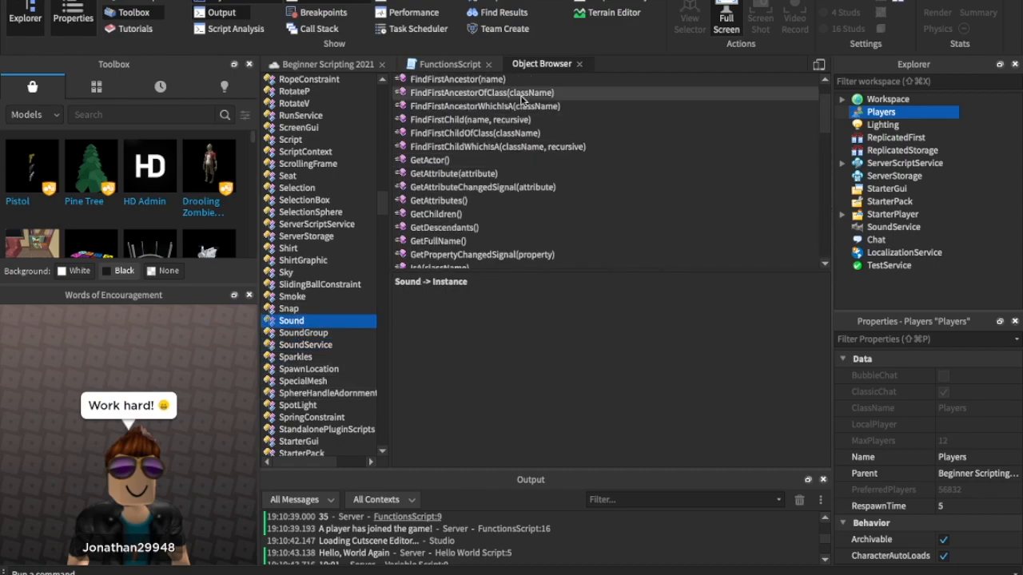
left_click(589, 64)
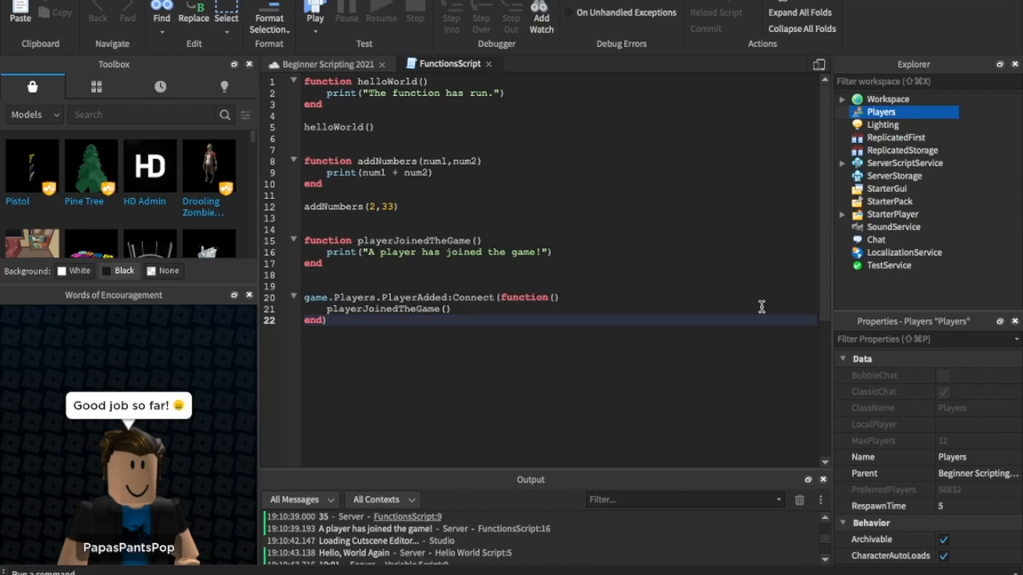
mouse_move(342, 270)
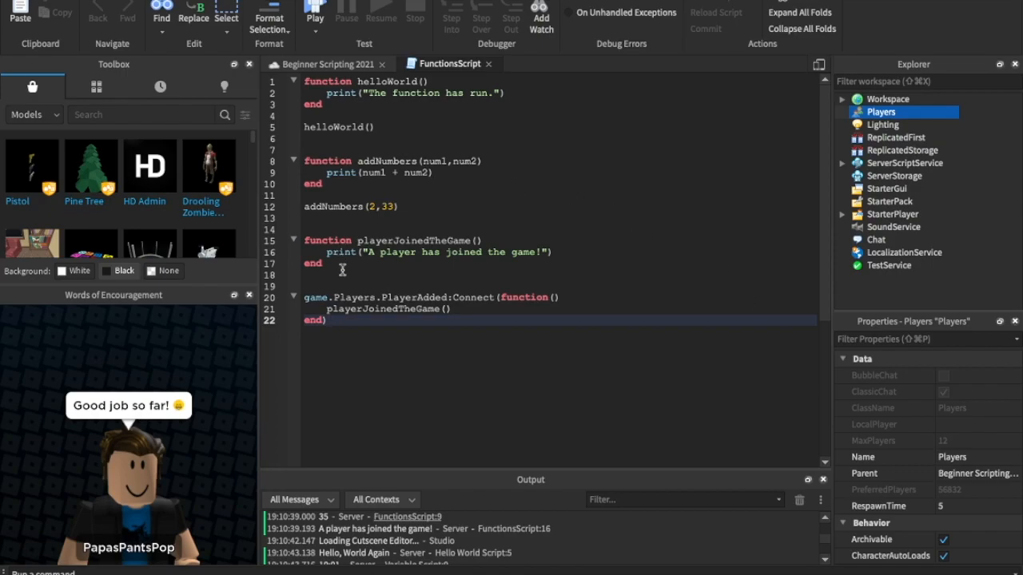